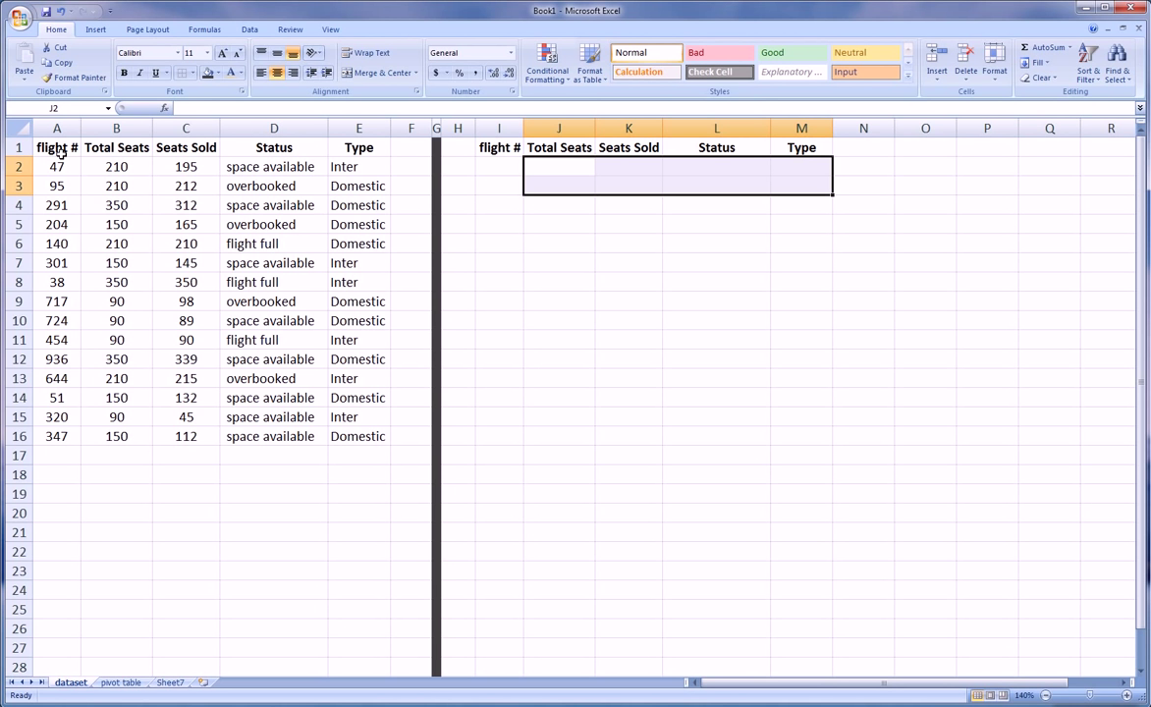
# Step: Select the criteria rows under the headers and move to the Total Seats cell J2
pyautogui.click(499, 165)
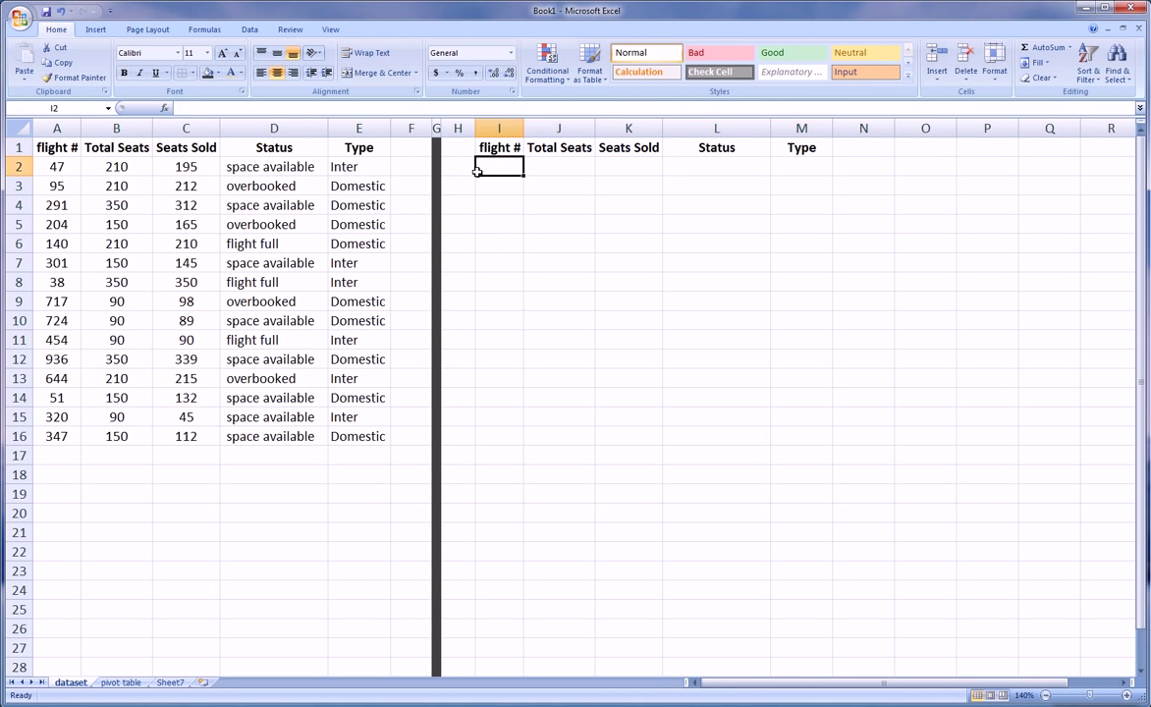
pyautogui.moveTo(498, 165); pyautogui.dragTo(499, 205)
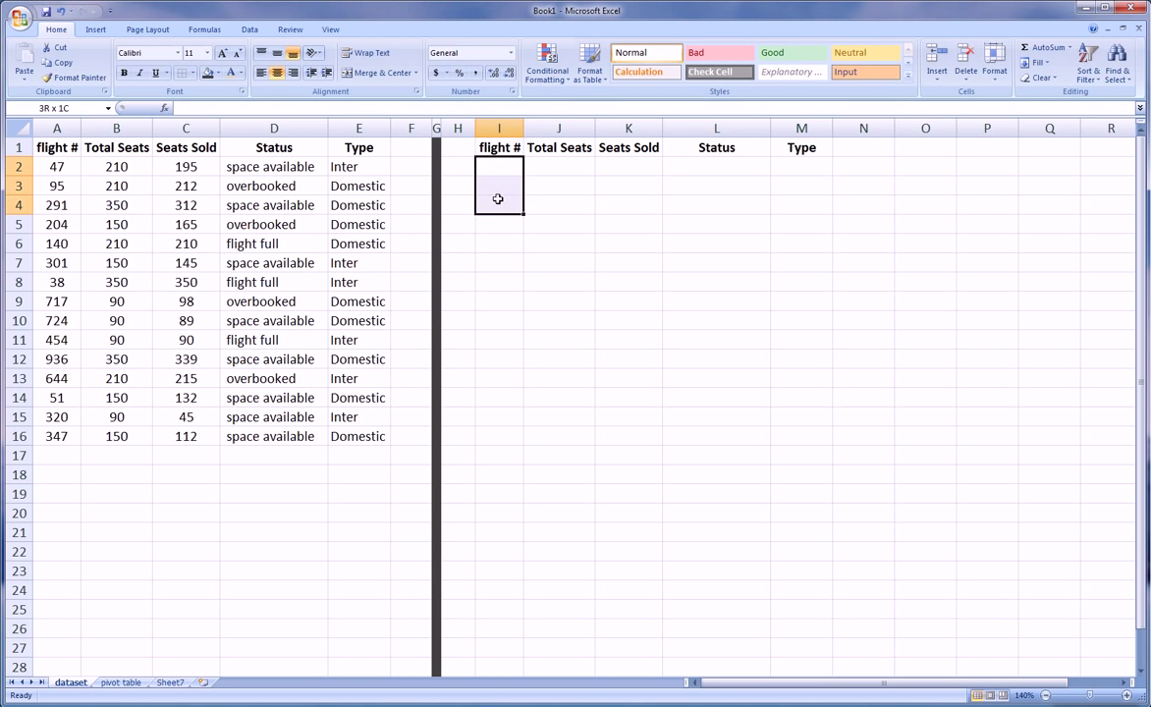
pyautogui.click(499, 165)
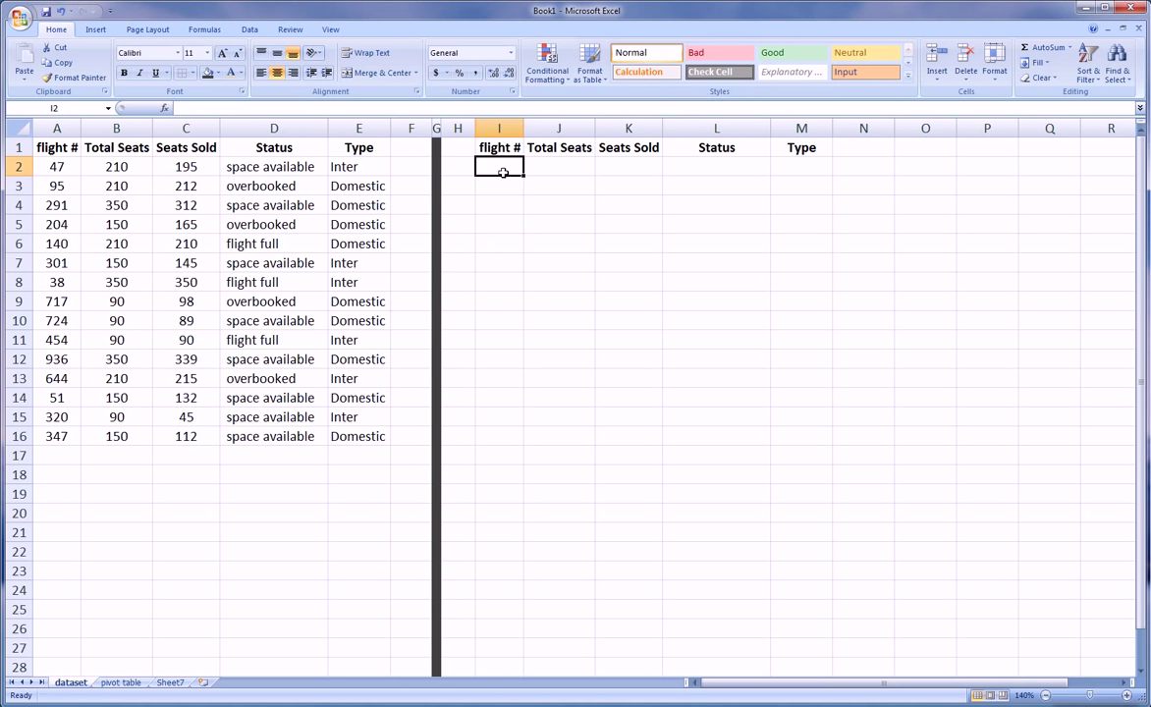
pyautogui.moveTo(498, 165); pyautogui.dragTo(499, 185)
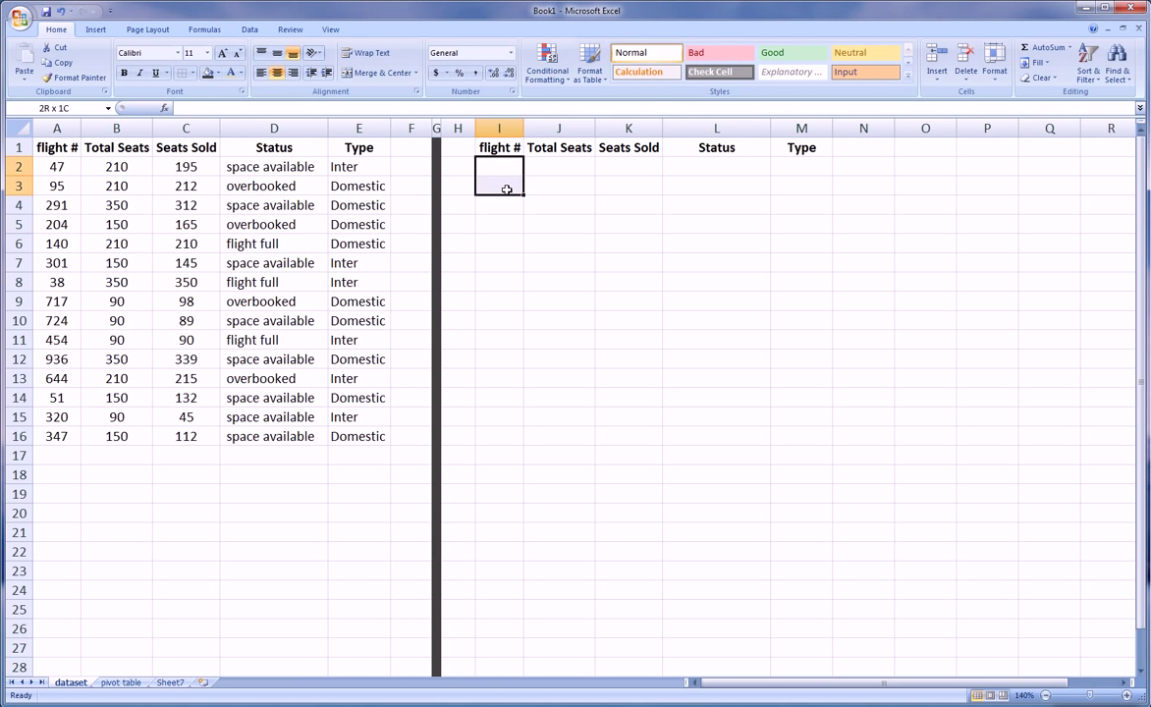
pyautogui.click(499, 165)
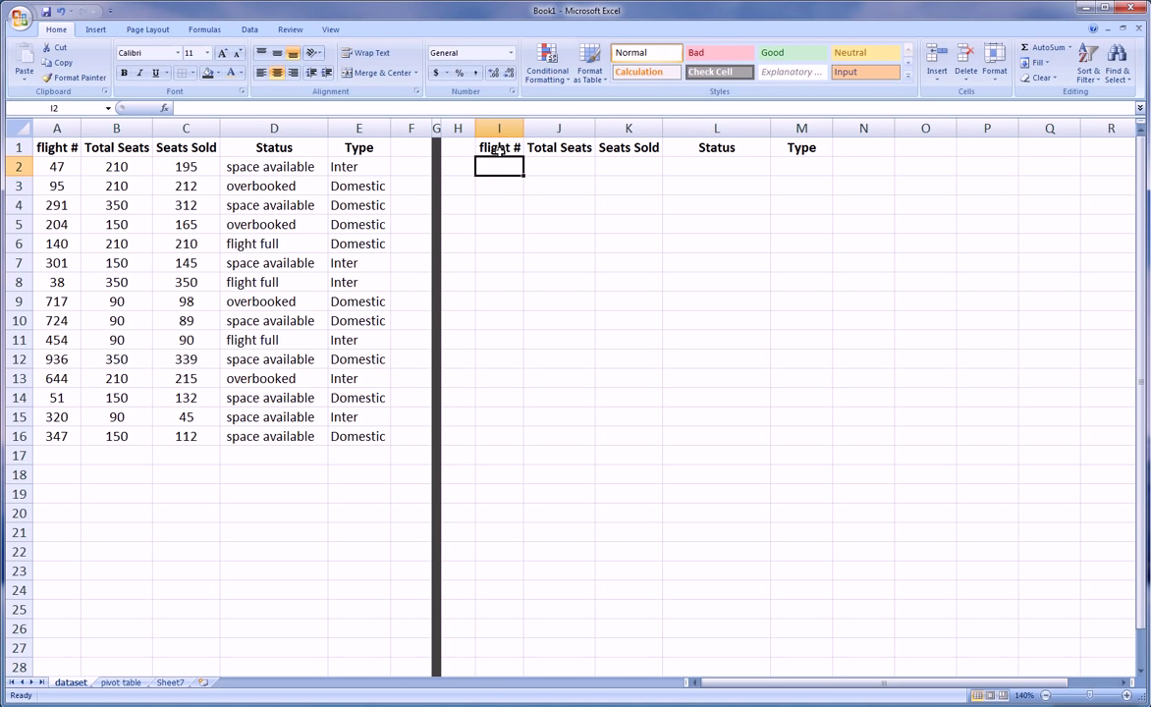
pyautogui.click(557, 165)
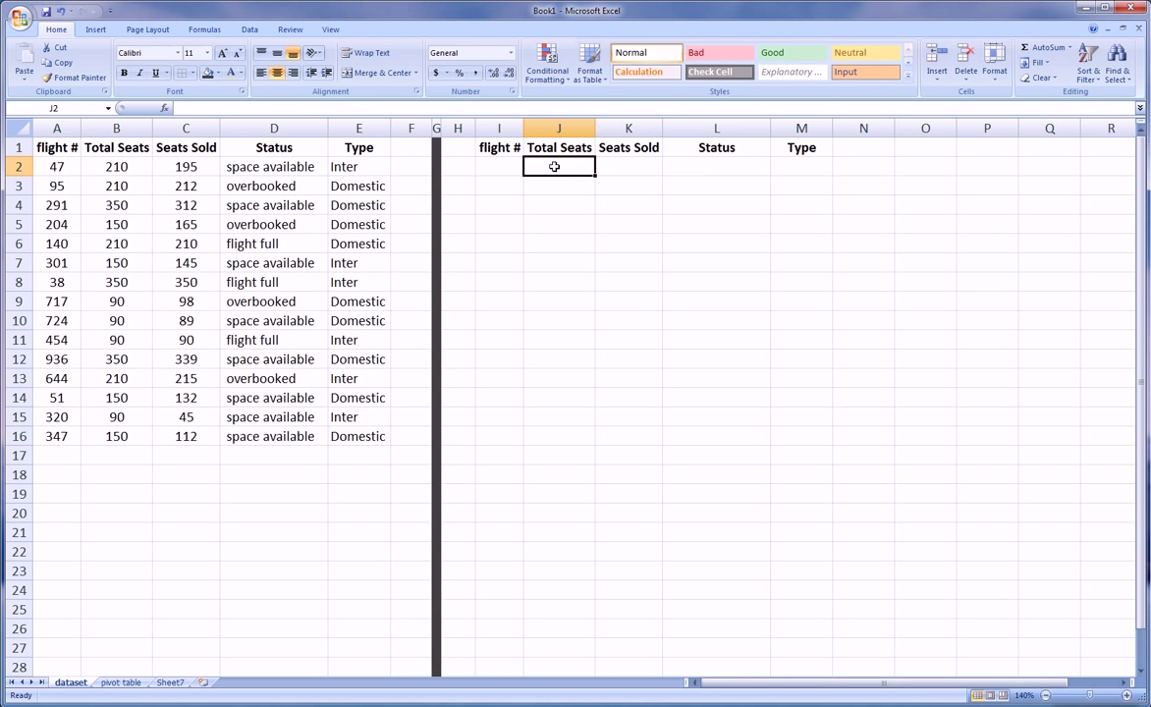
pyautogui.click(626, 165)
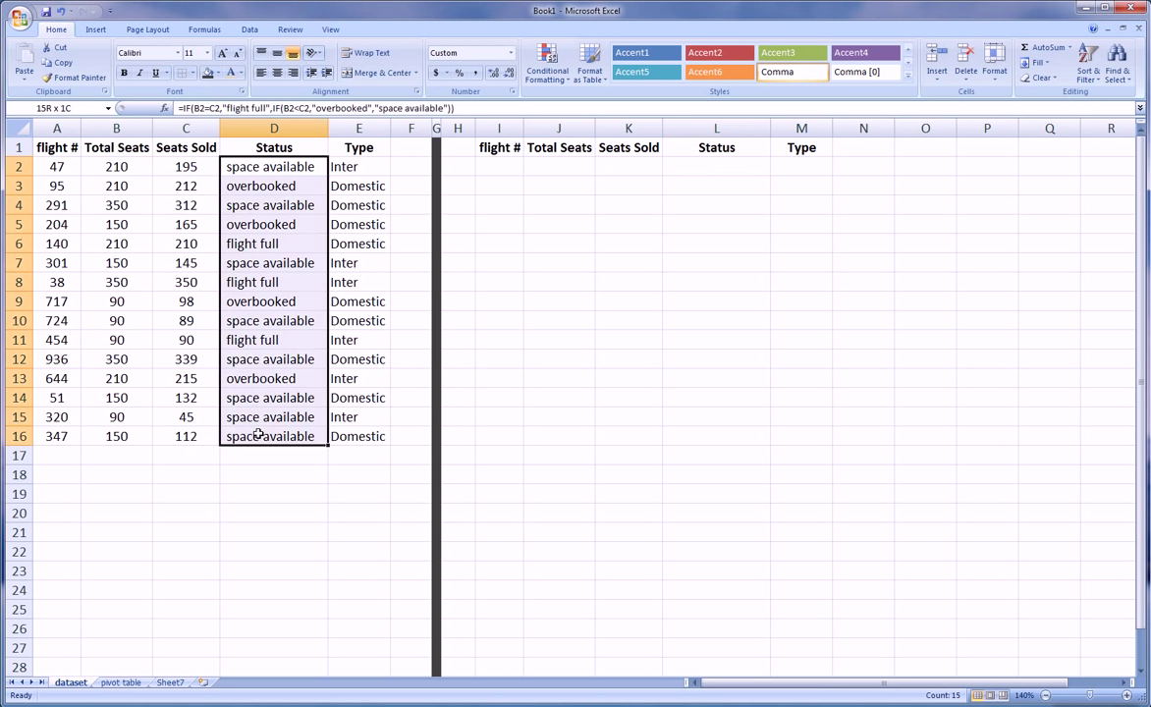
pyautogui.click(275, 185)
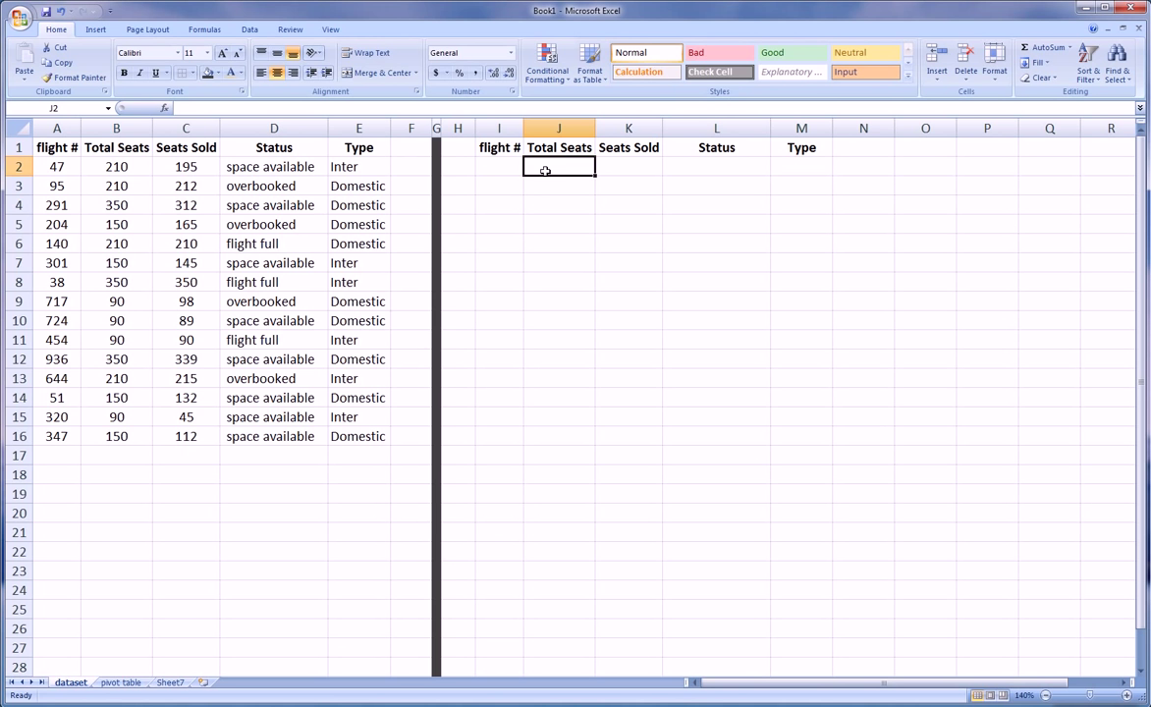
# Step: Enter >200 for Total Seats, space available for Status and Inter for Type
pyautogui.write('>')
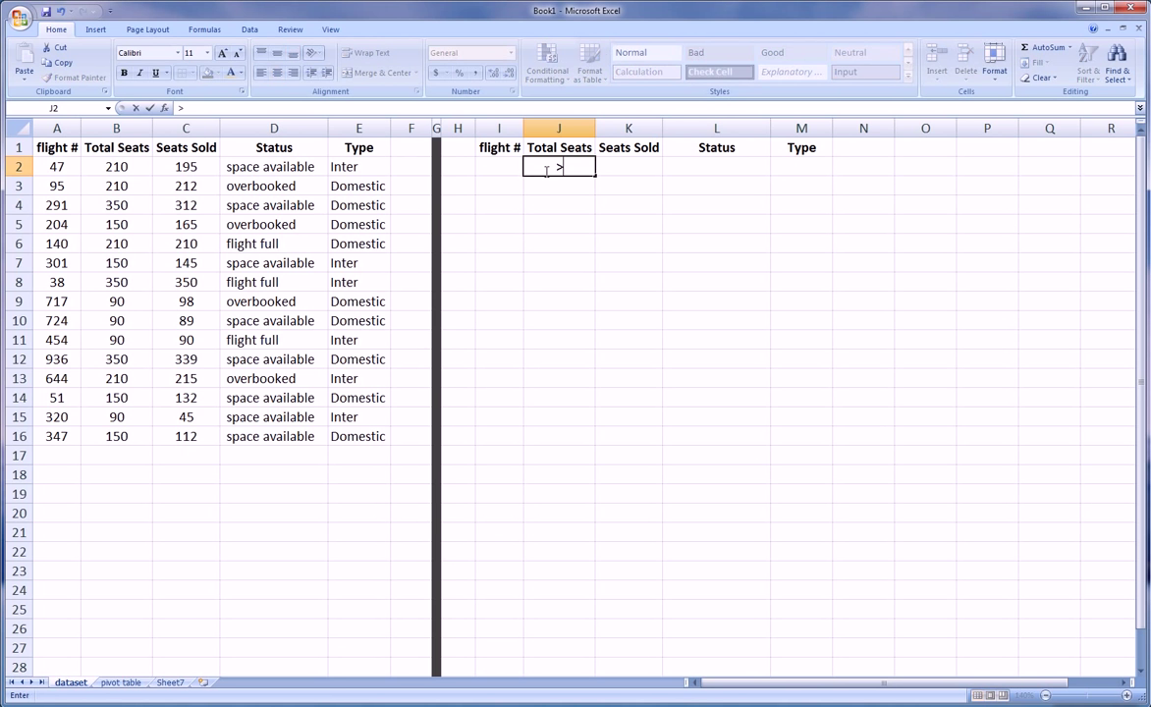
pyautogui.write('200')
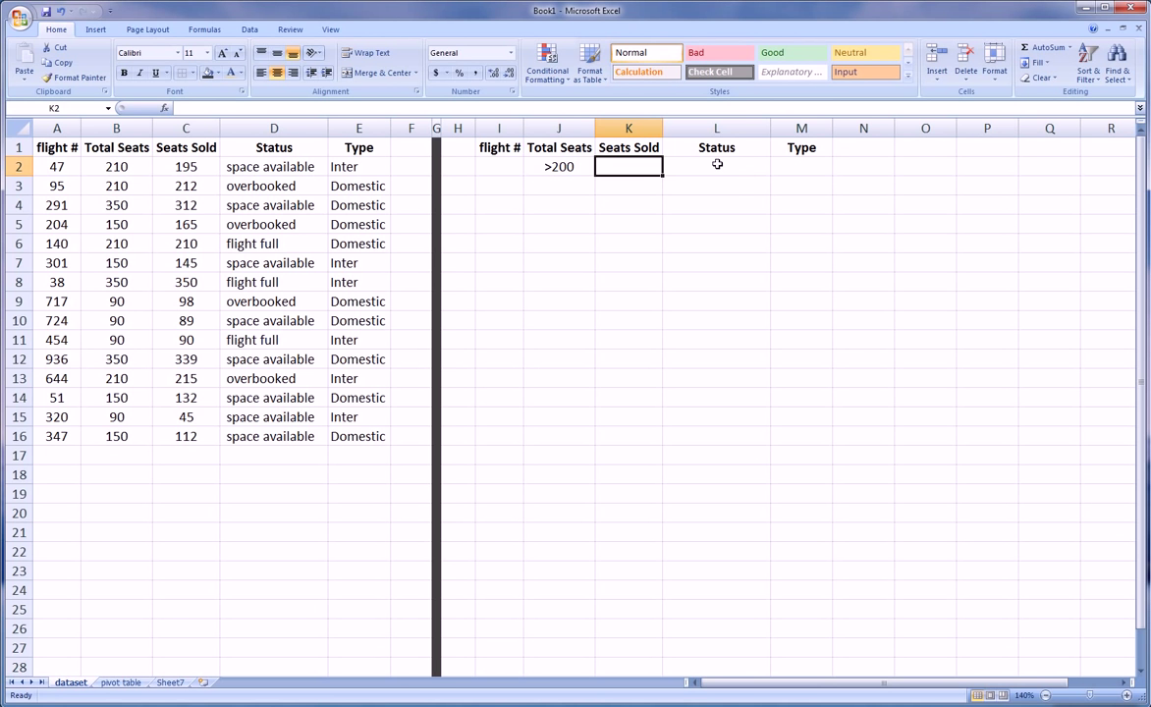
pyautogui.write('spa')
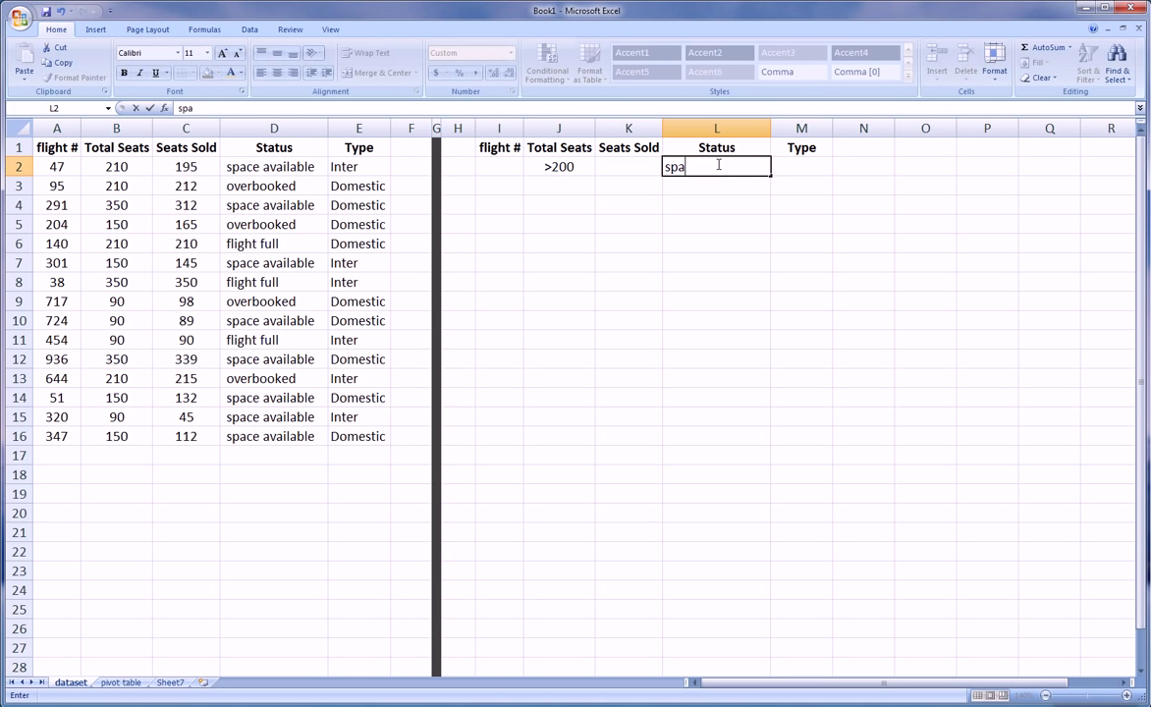
pyautogui.write('ce available')
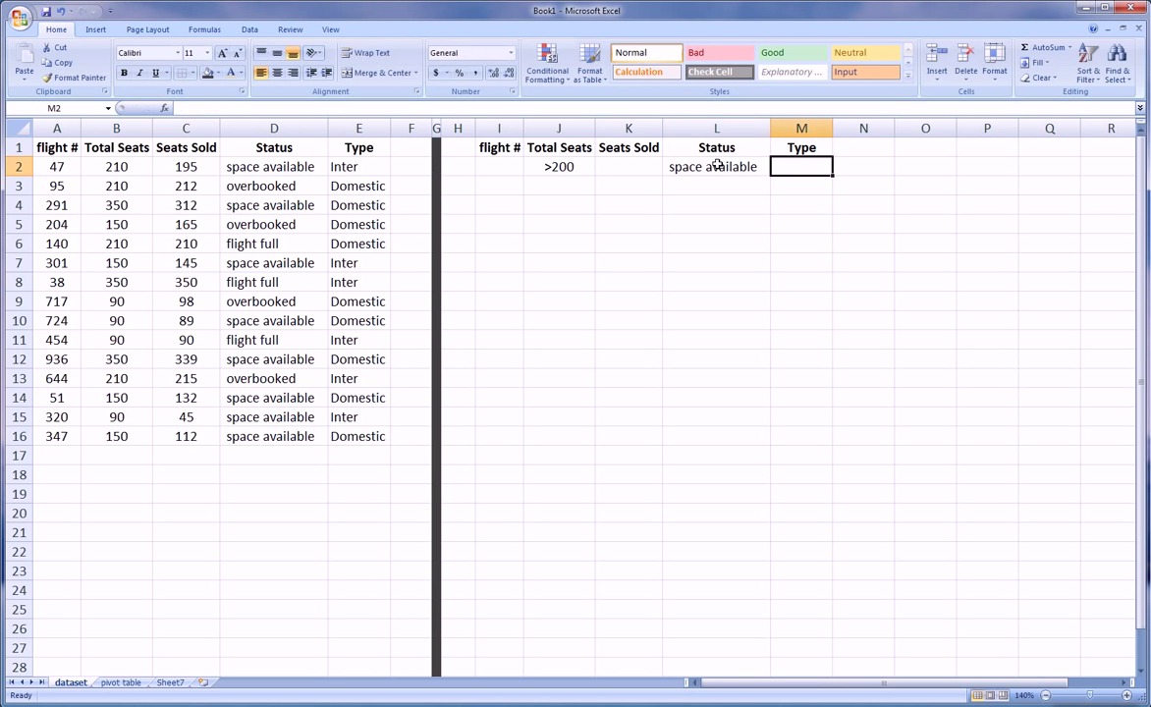
pyautogui.write('INte')
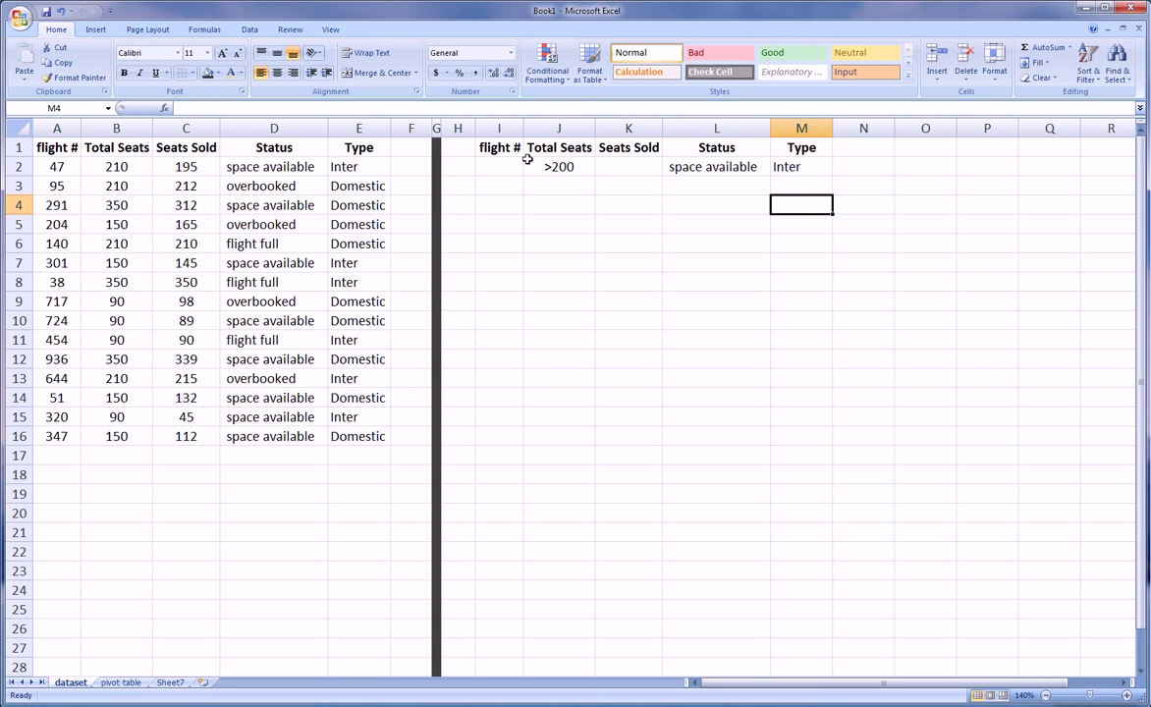
pyautogui.moveTo(487, 137)
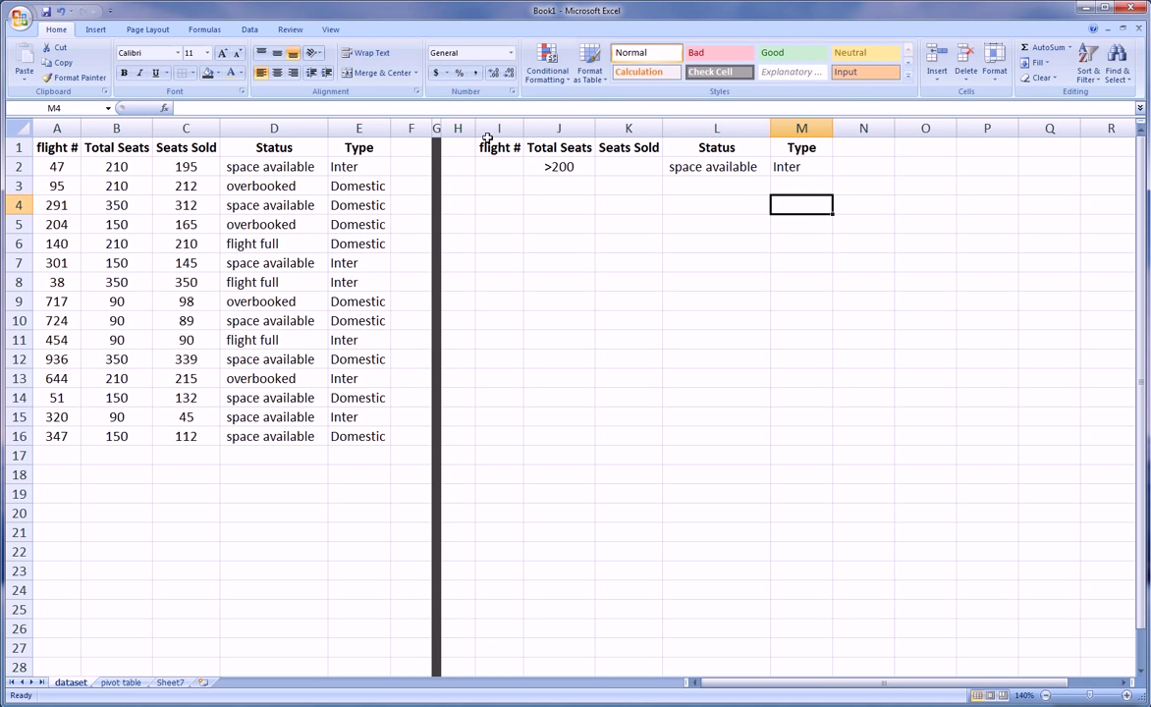
pyautogui.moveTo(51, 165)
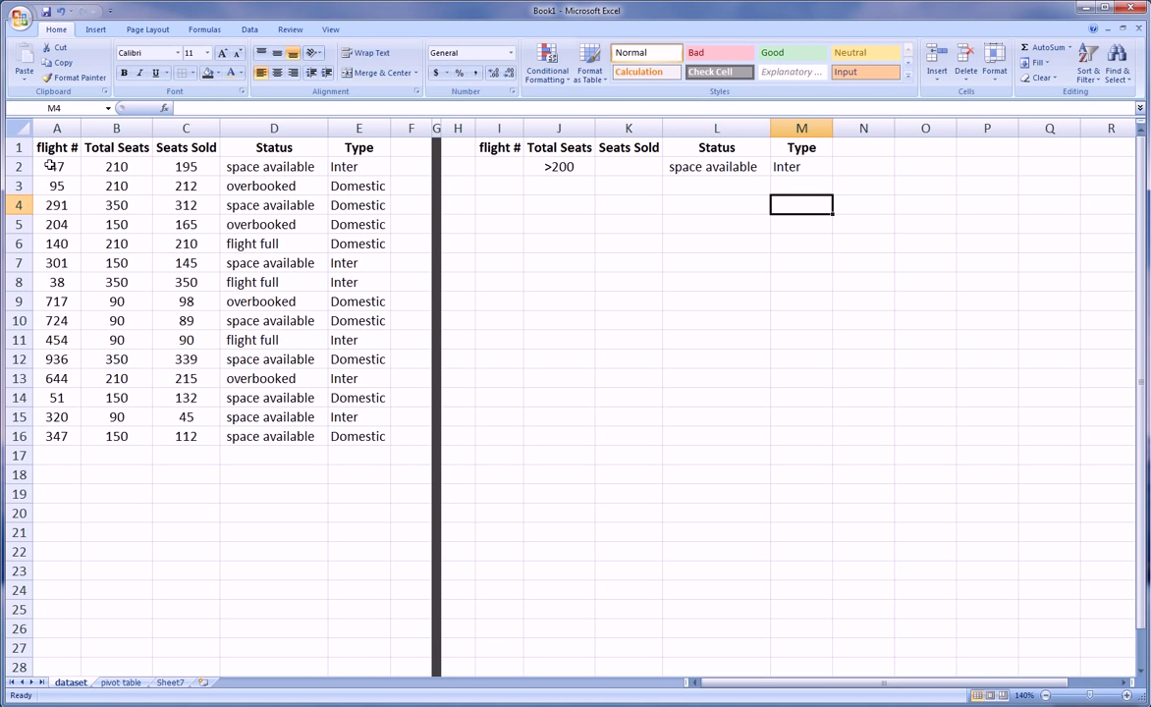
pyautogui.moveTo(518, 185)
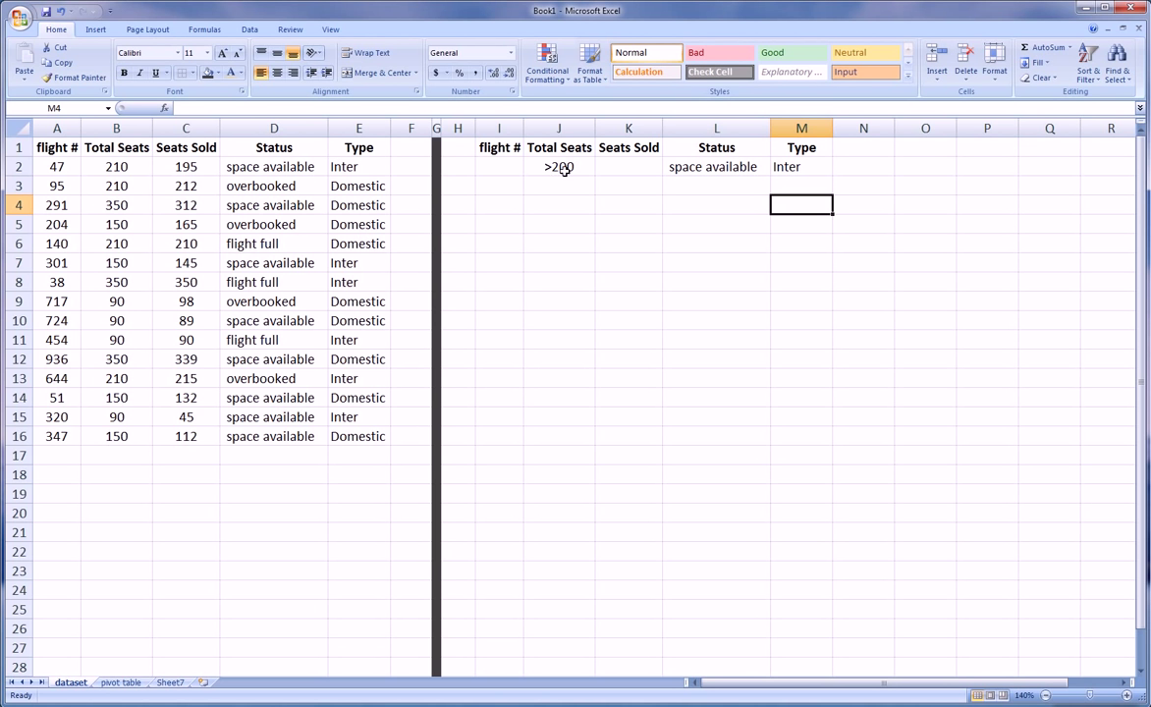
pyautogui.moveTo(810, 175)
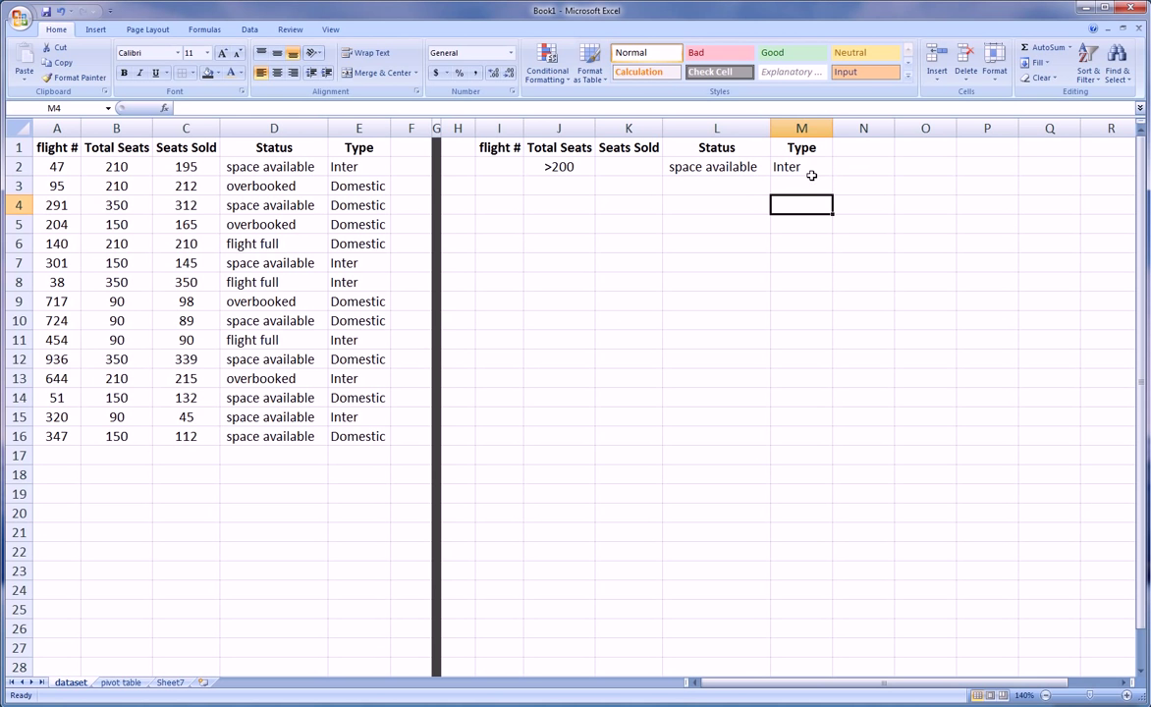
pyautogui.moveTo(811, 165)
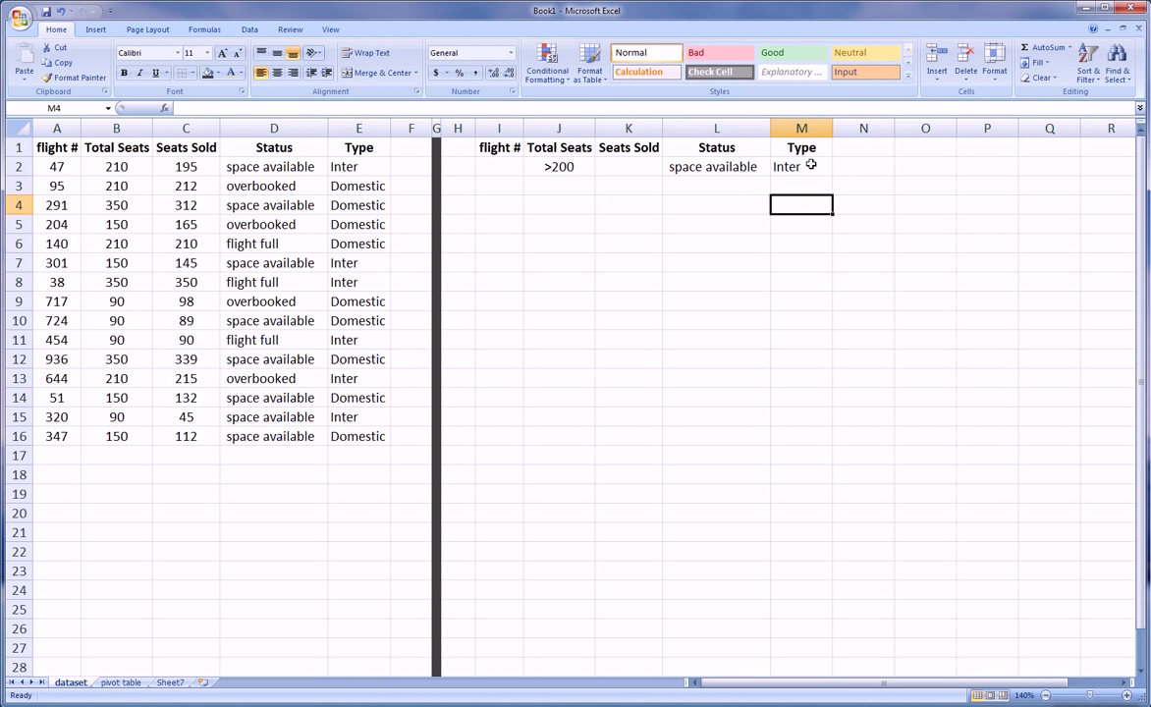
pyautogui.moveTo(613, 208)
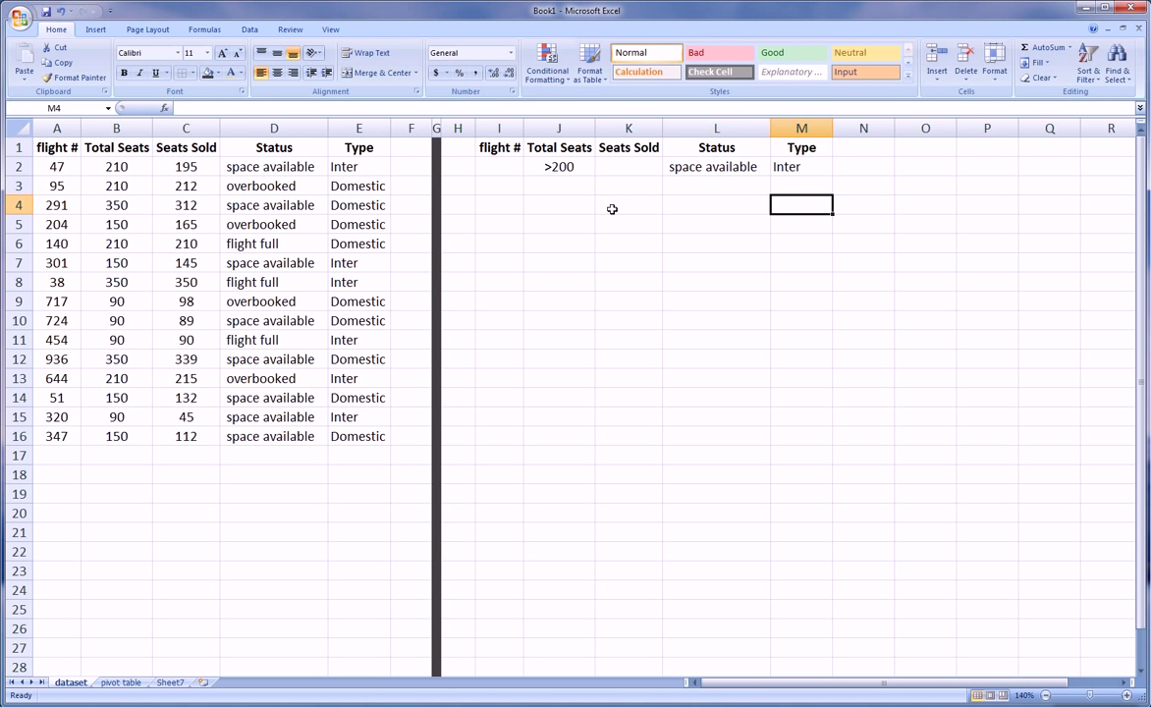
pyautogui.moveTo(506, 189)
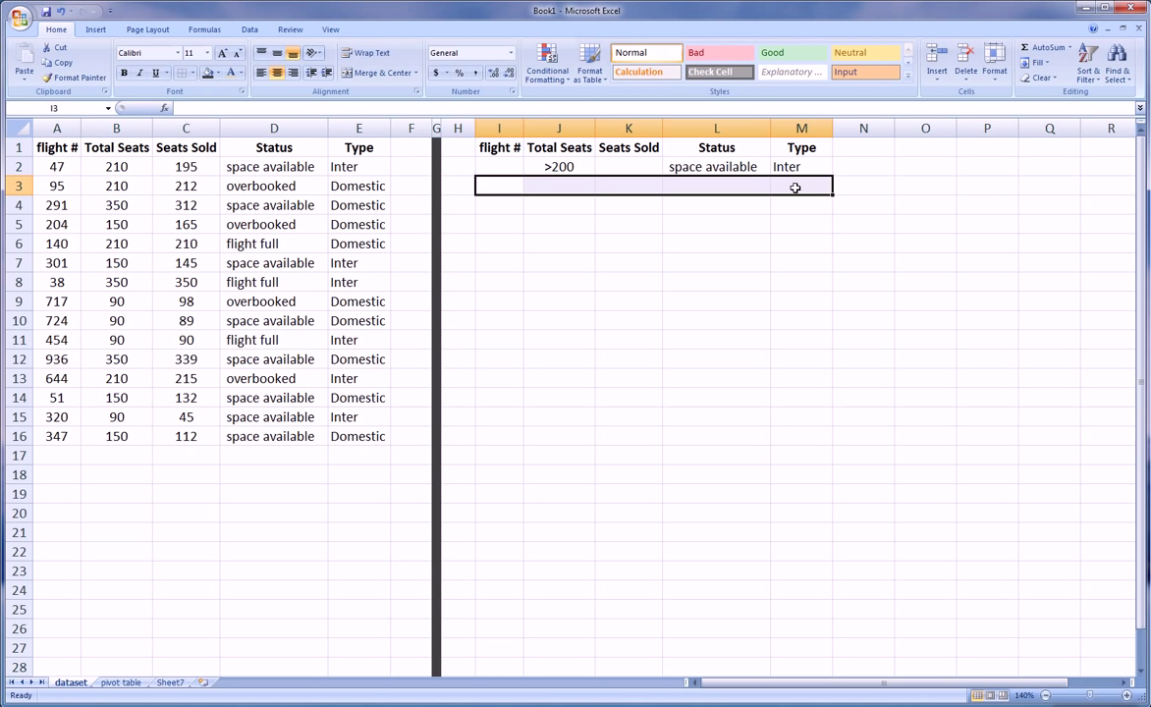
pyautogui.moveTo(298, 227)
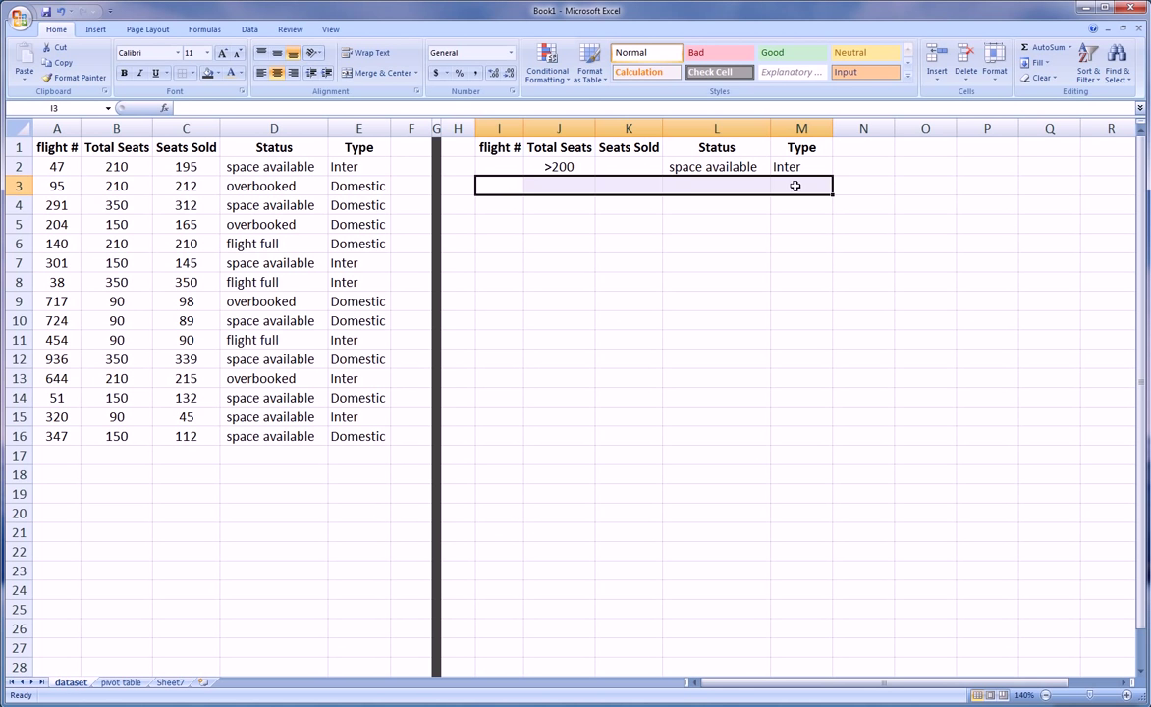
pyautogui.click(558, 185)
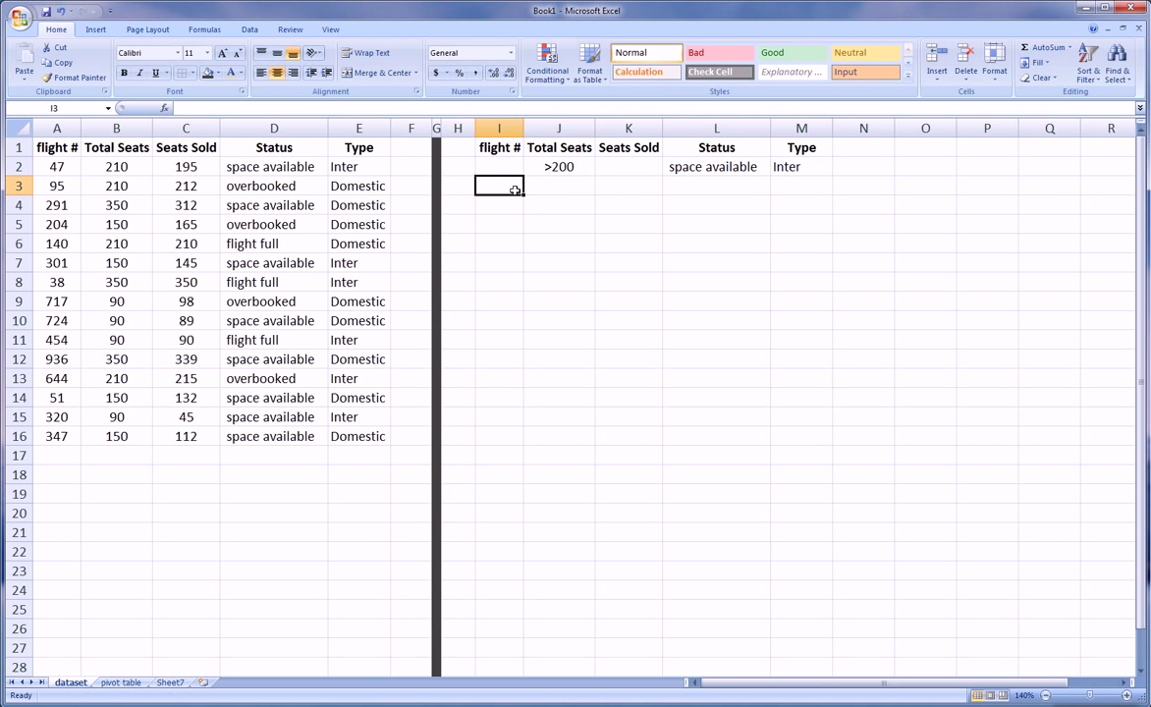
# Step: Enter <150 for Total Seats and overbooked for Status in the second criteria row
pyautogui.click(558, 185)
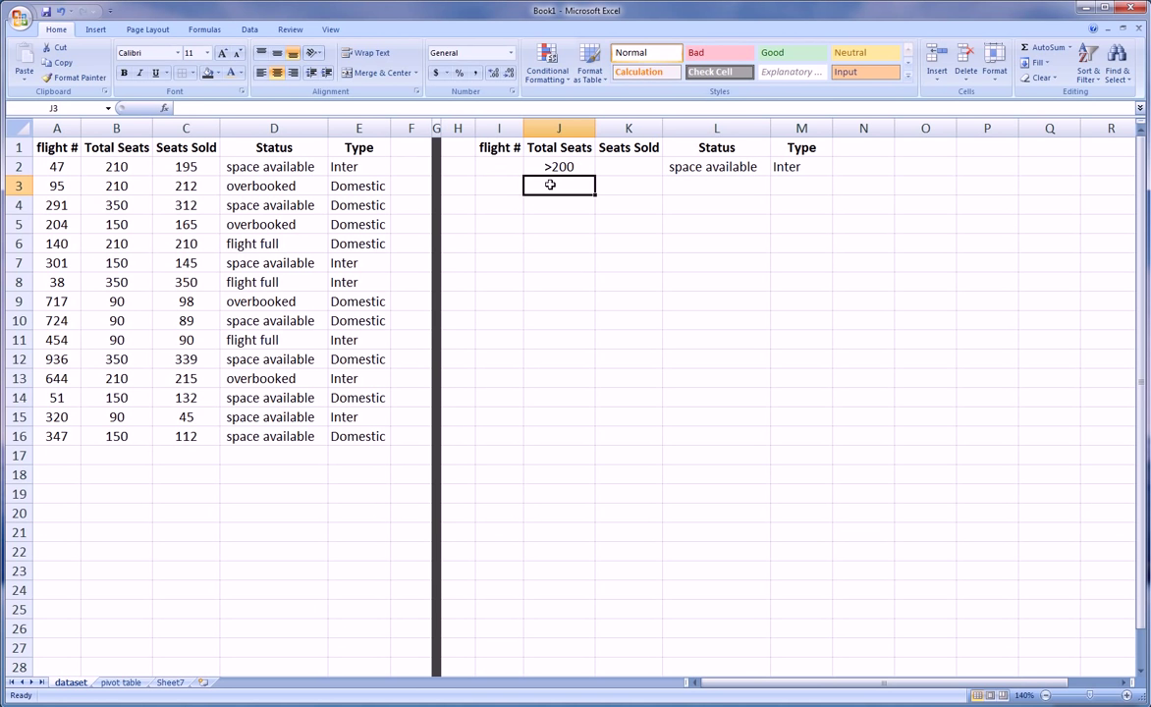
pyautogui.write('<')
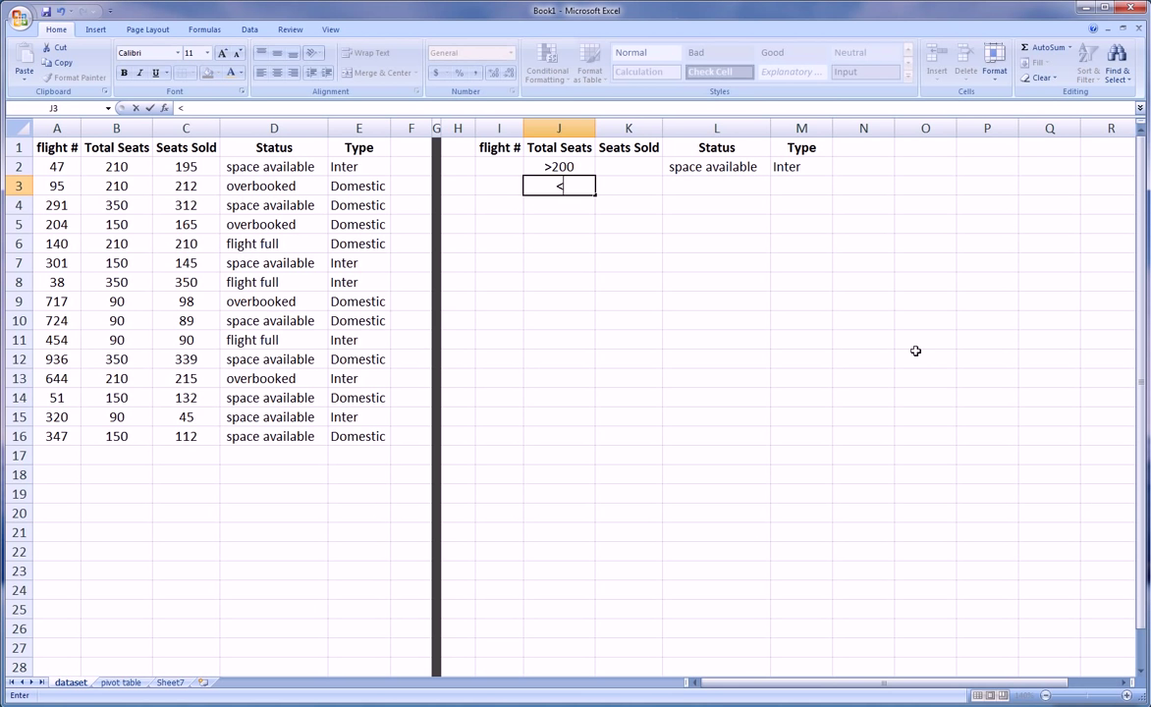
pyautogui.write('150')
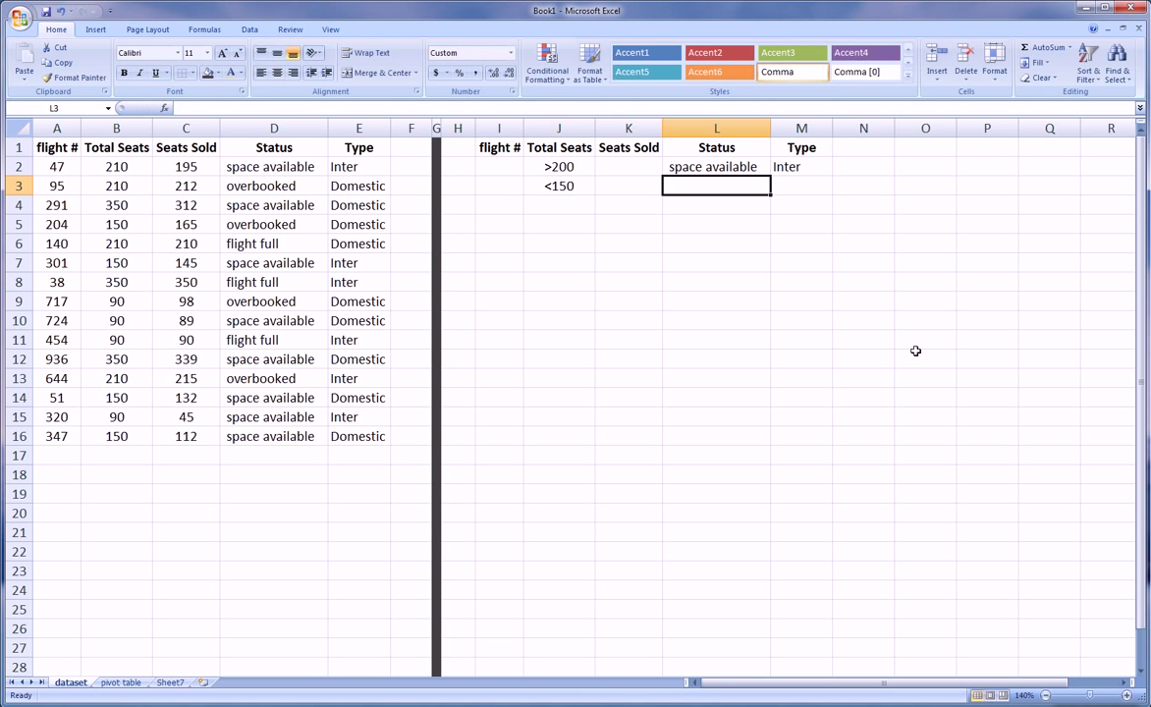
pyautogui.write('overbooked')
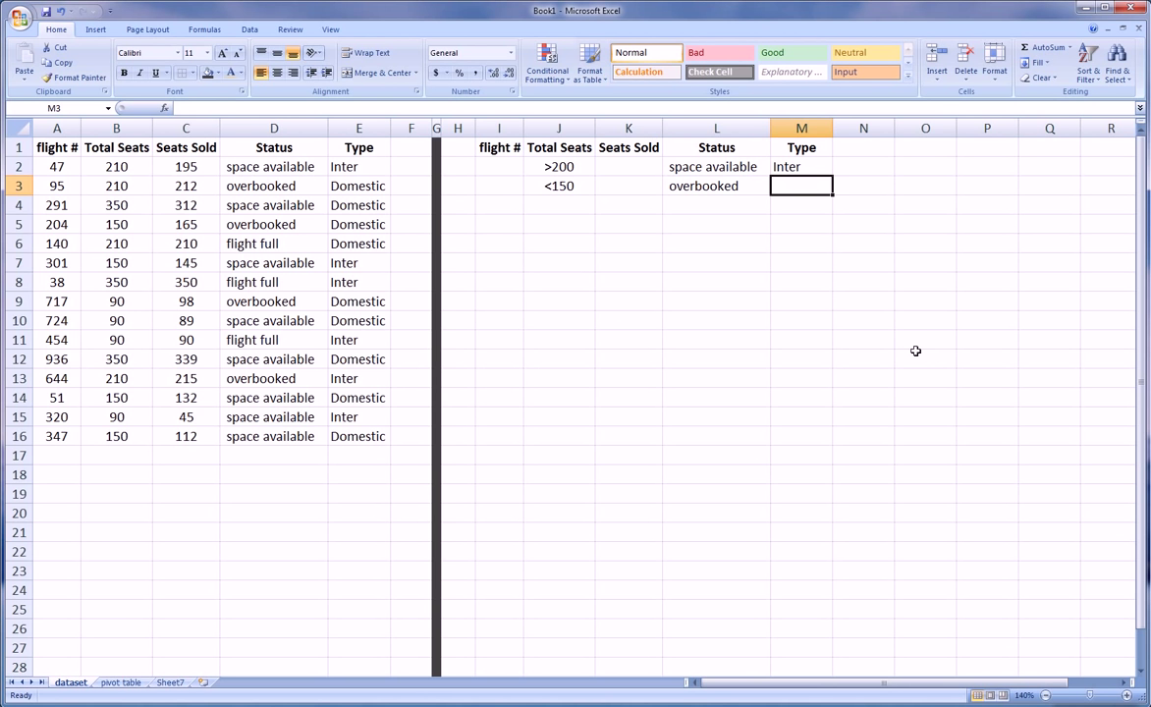
pyautogui.click(558, 224)
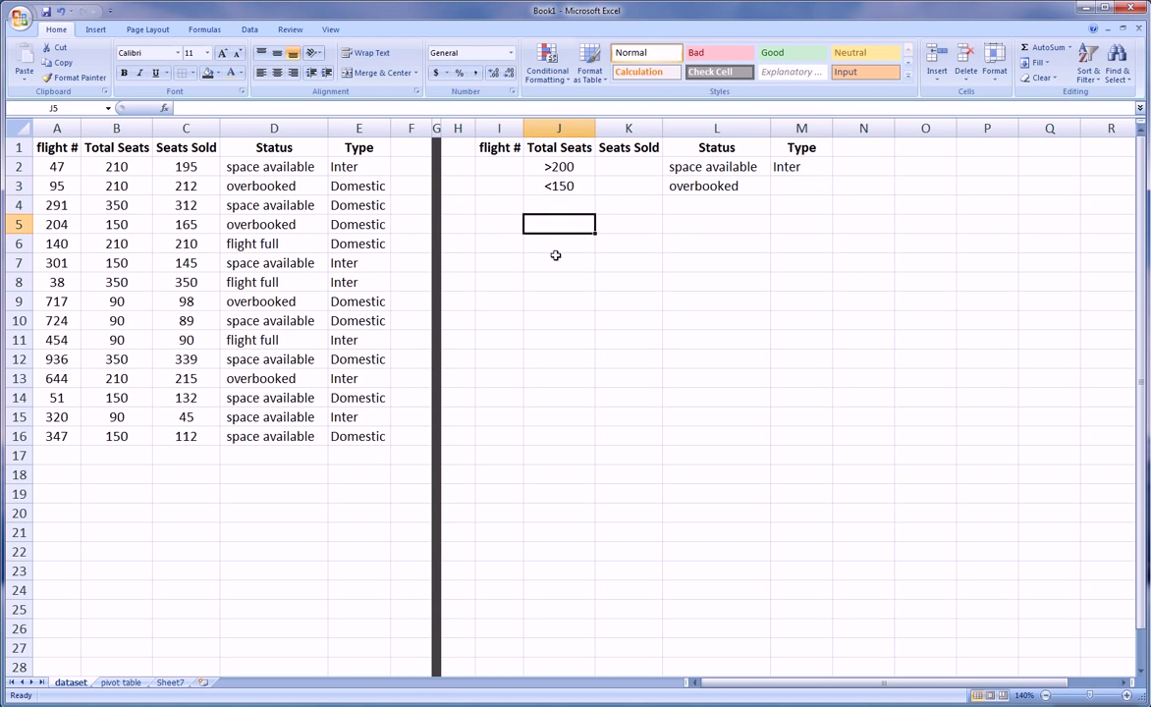
pyautogui.click(557, 243)
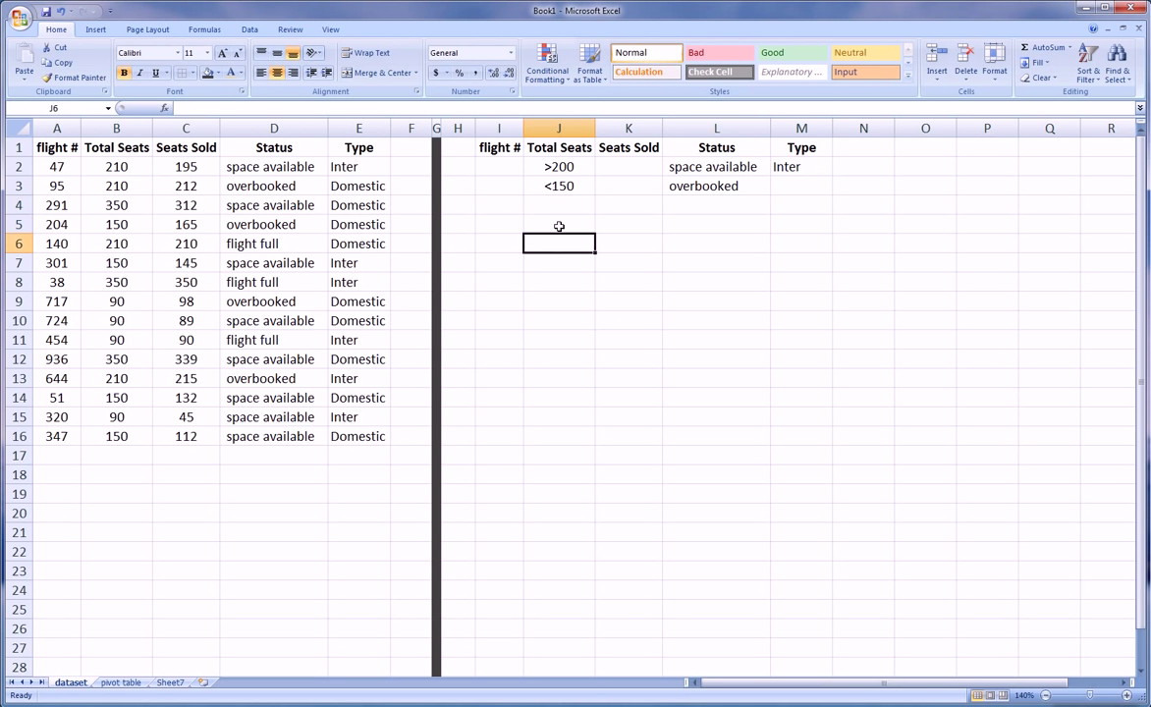
pyautogui.click(558, 205)
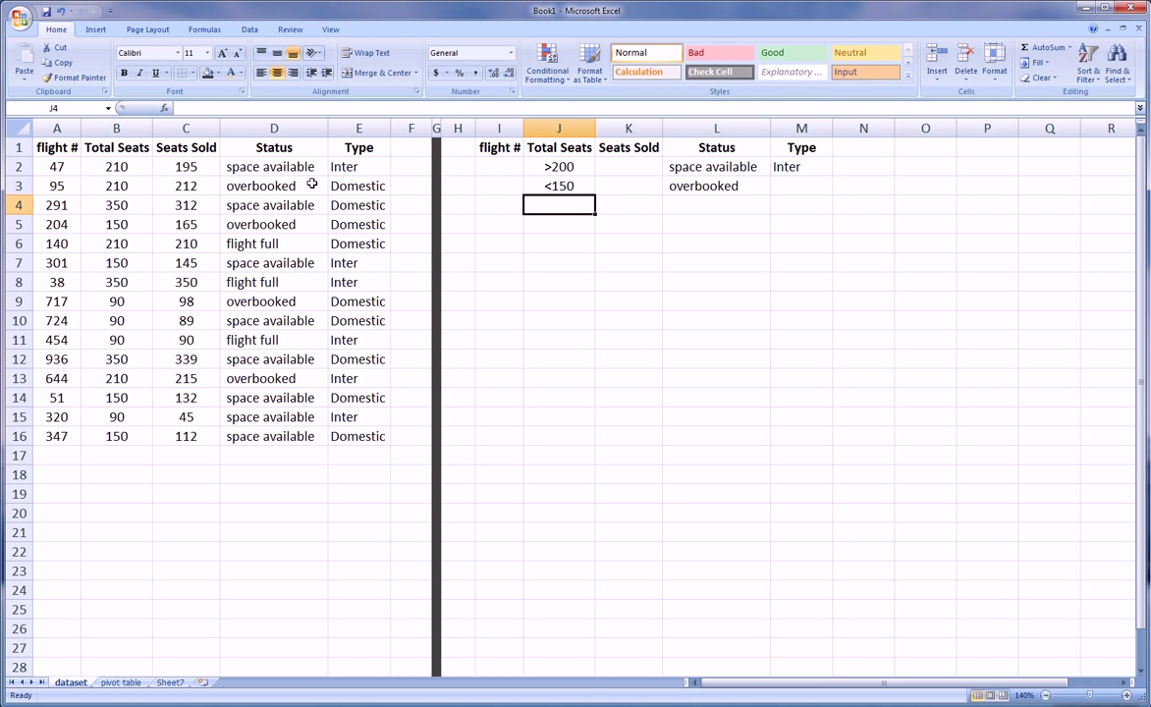
# Step: Start an Advanced Filter from the Data tools set to copy results to another location
pyautogui.click(250, 29)
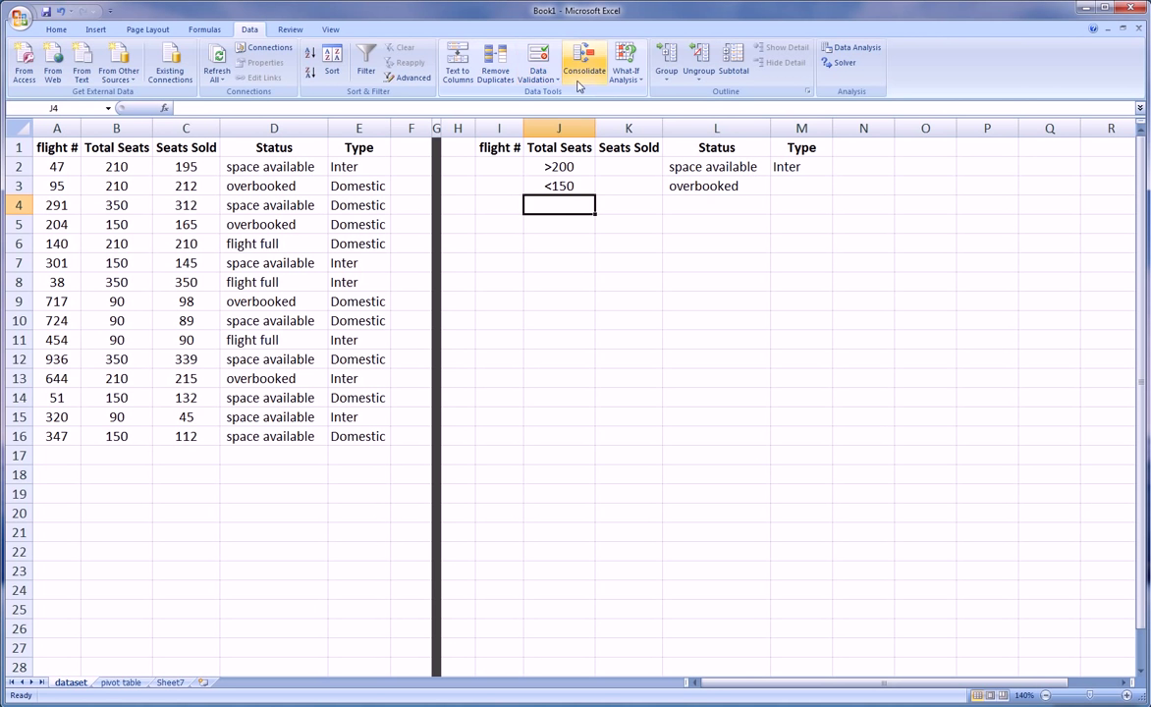
pyautogui.moveTo(408, 78)
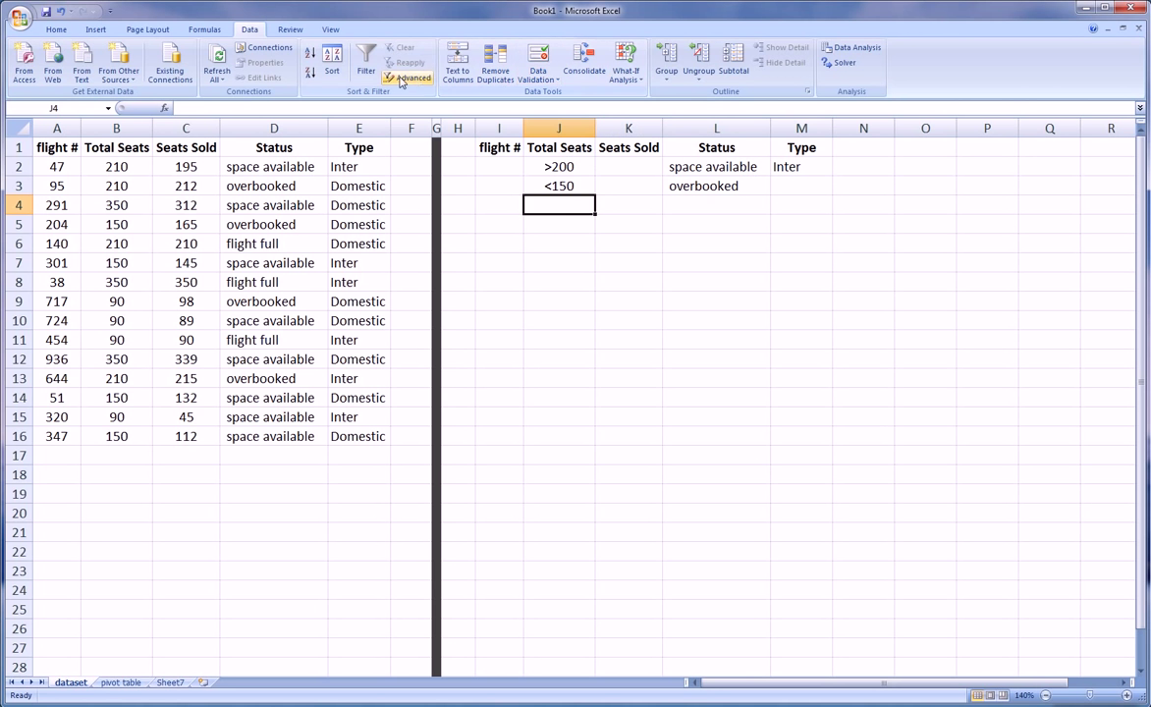
pyautogui.click(411, 79)
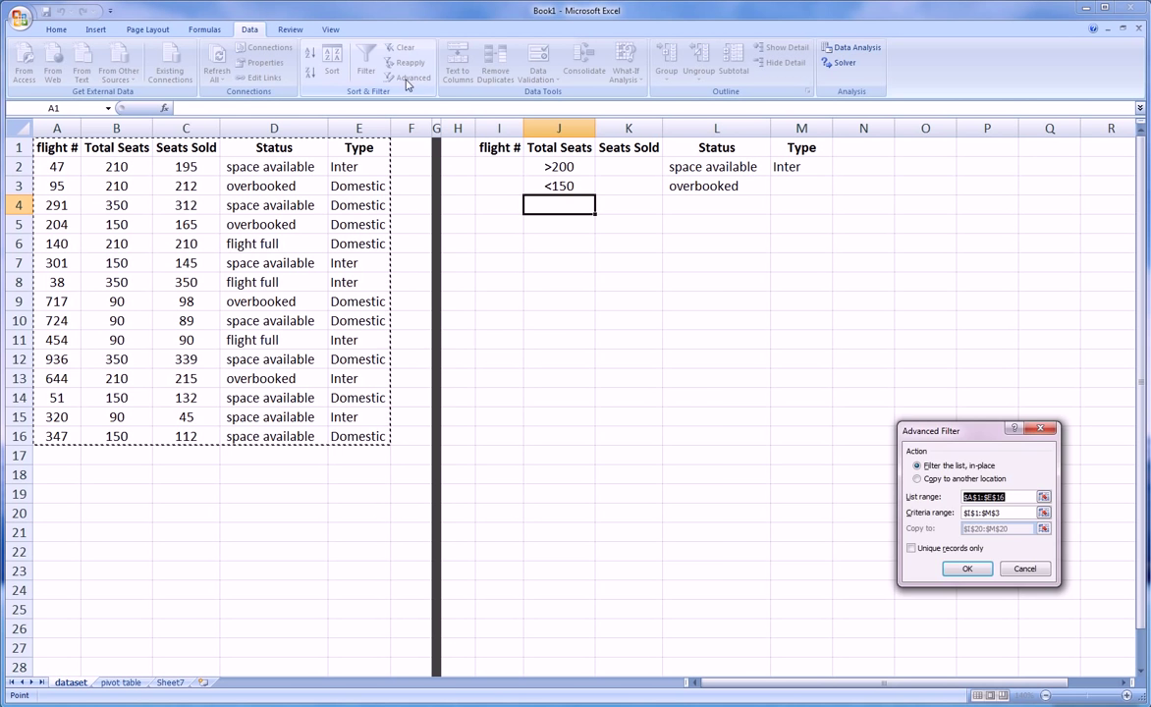
pyautogui.moveTo(974, 430); pyautogui.dragTo(444, 299)
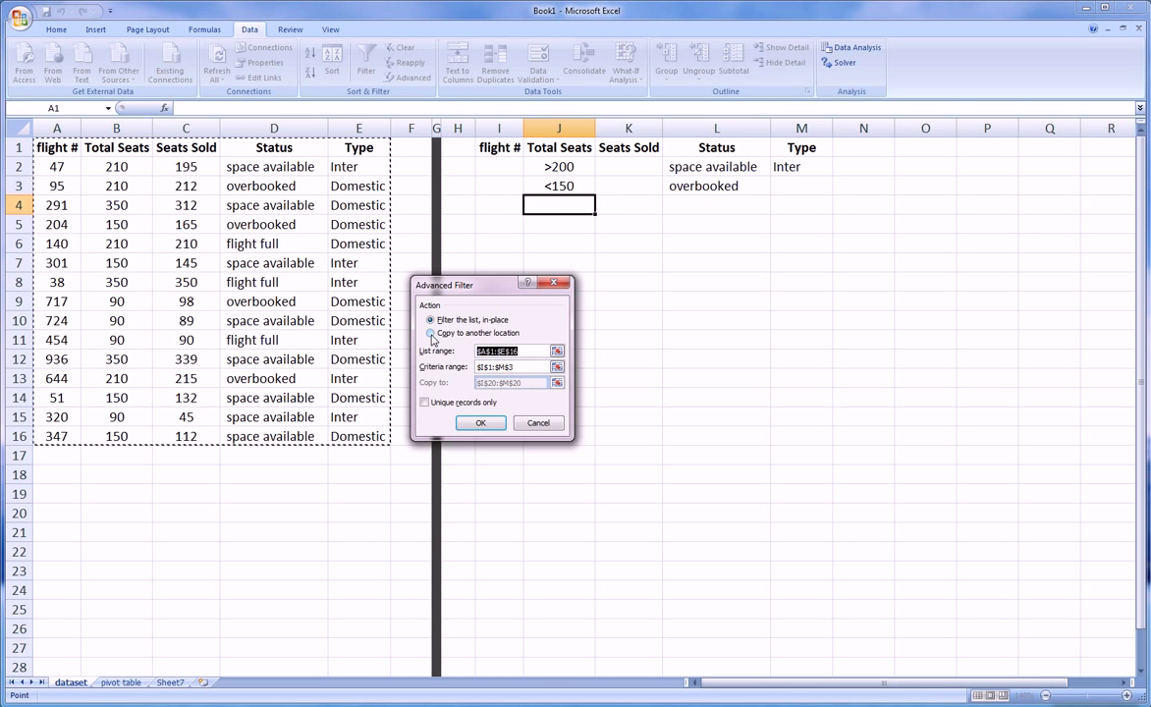
pyautogui.click(430, 334)
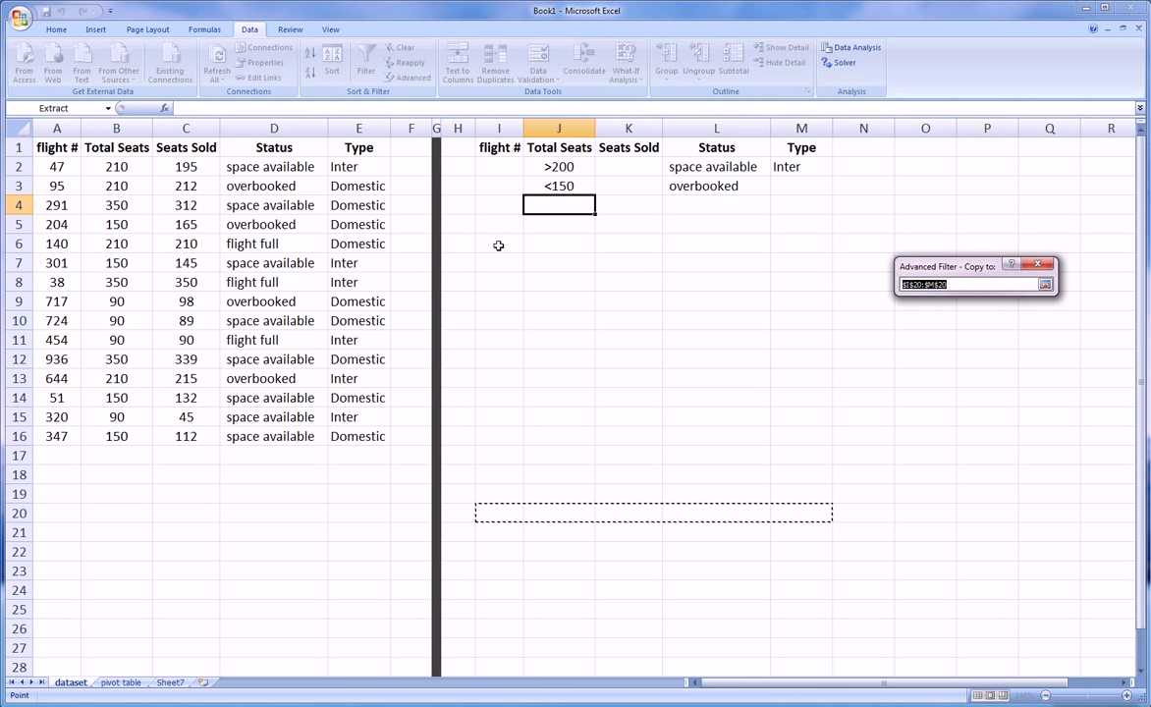
# Step: Set the Copy to destination to I6 and the criteria range to I1:M3
pyautogui.click(499, 243)
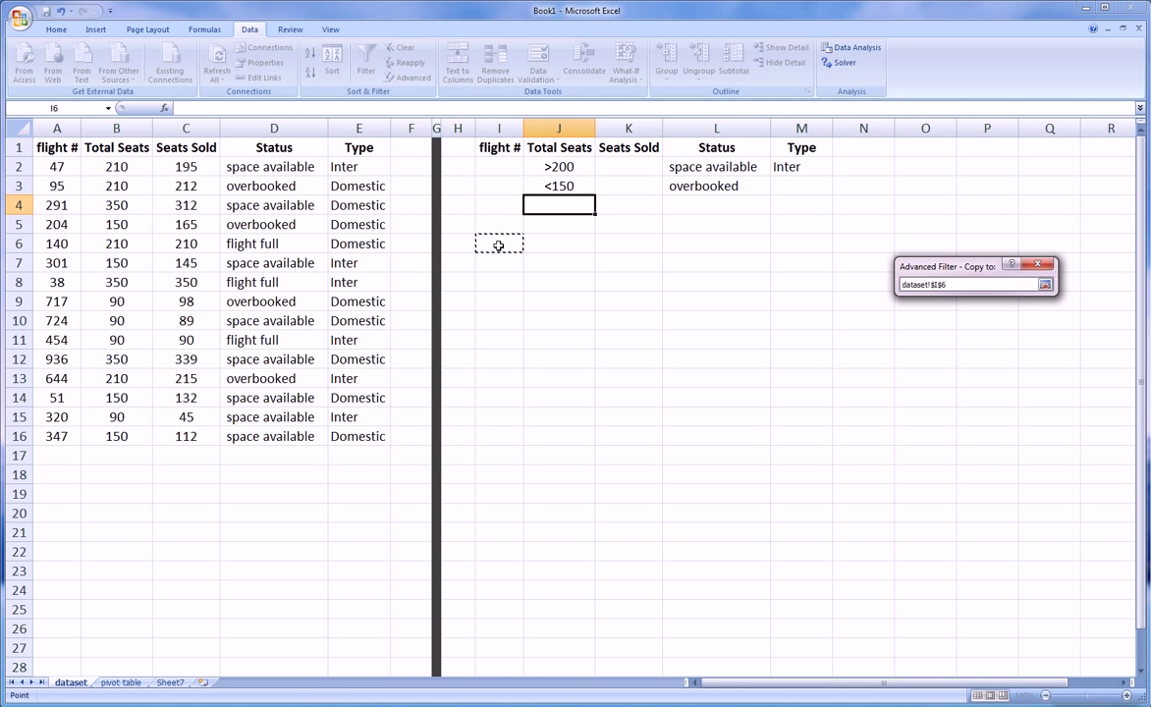
pyautogui.moveTo(648, 251)
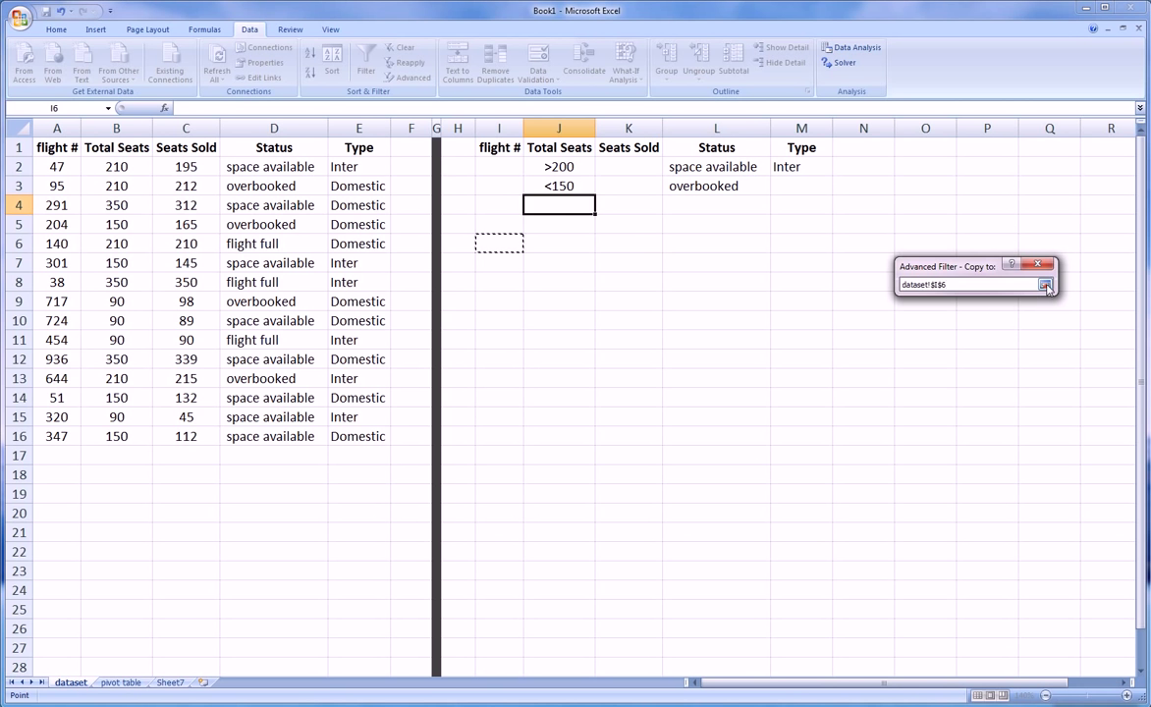
pyautogui.click(1044, 285)
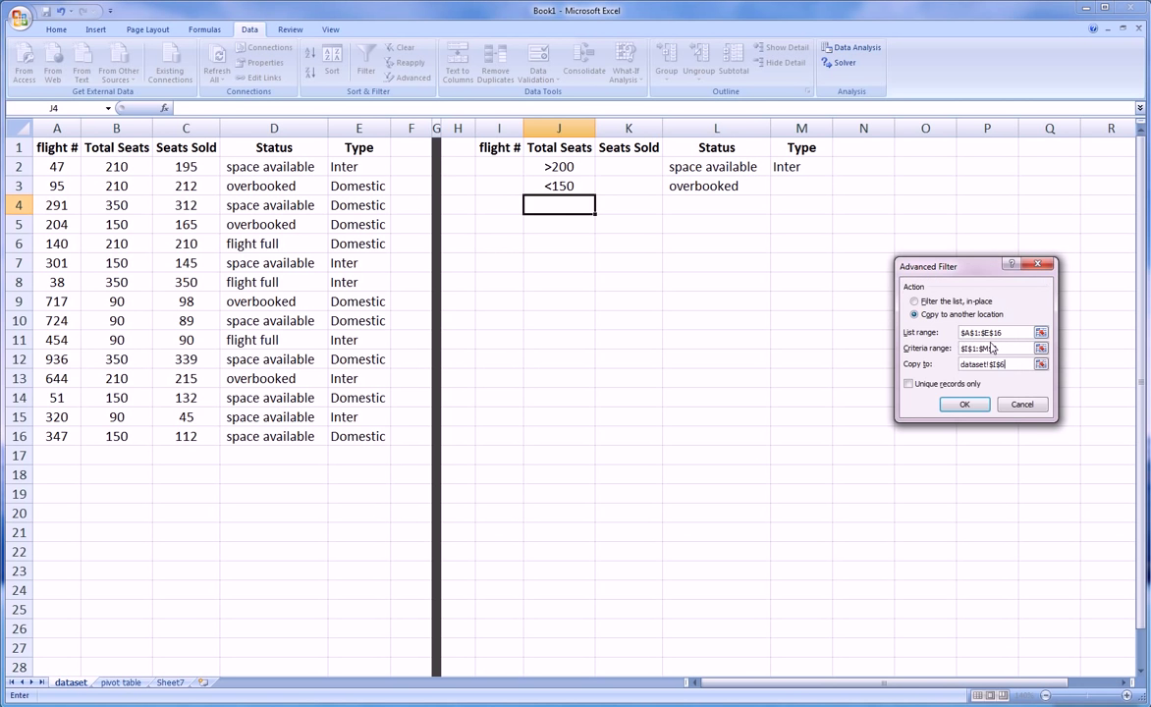
pyautogui.click(1041, 348)
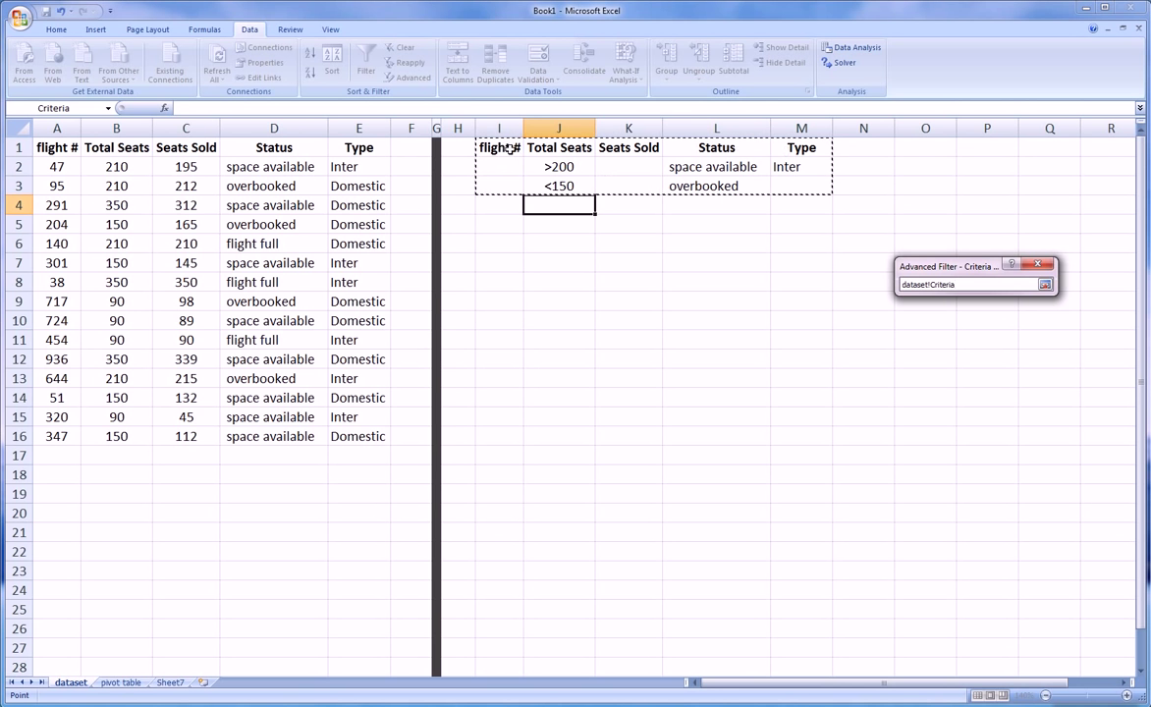
pyautogui.moveTo(538, 184)
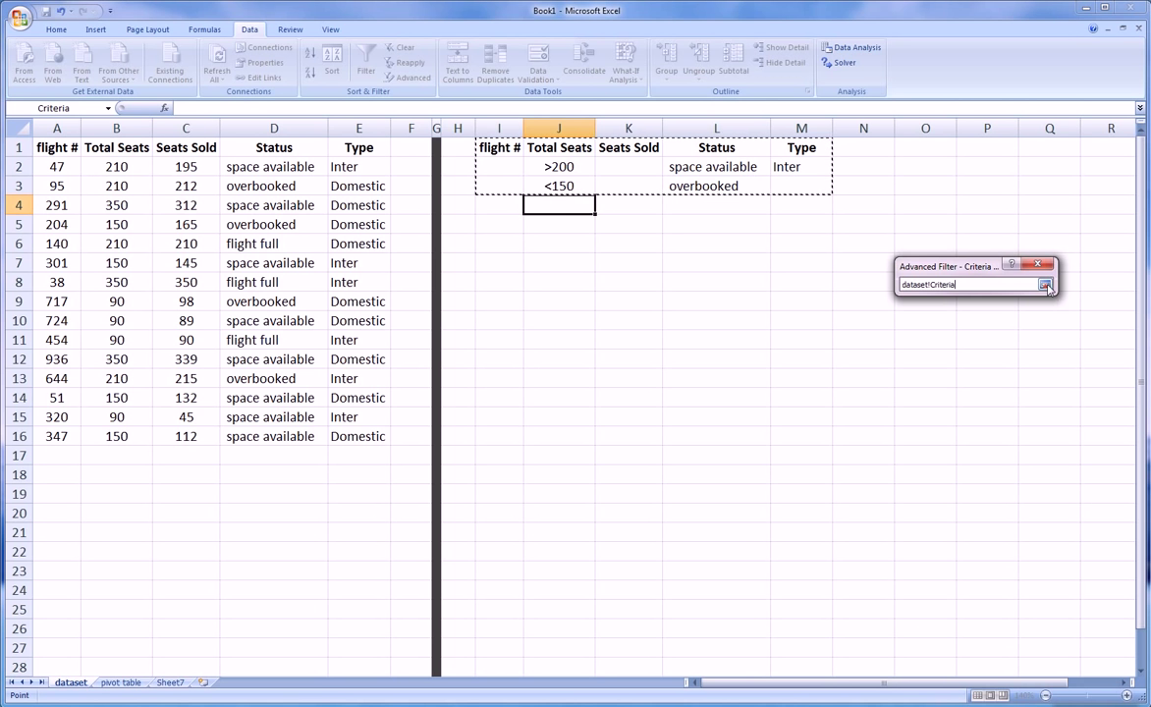
pyautogui.click(1045, 283)
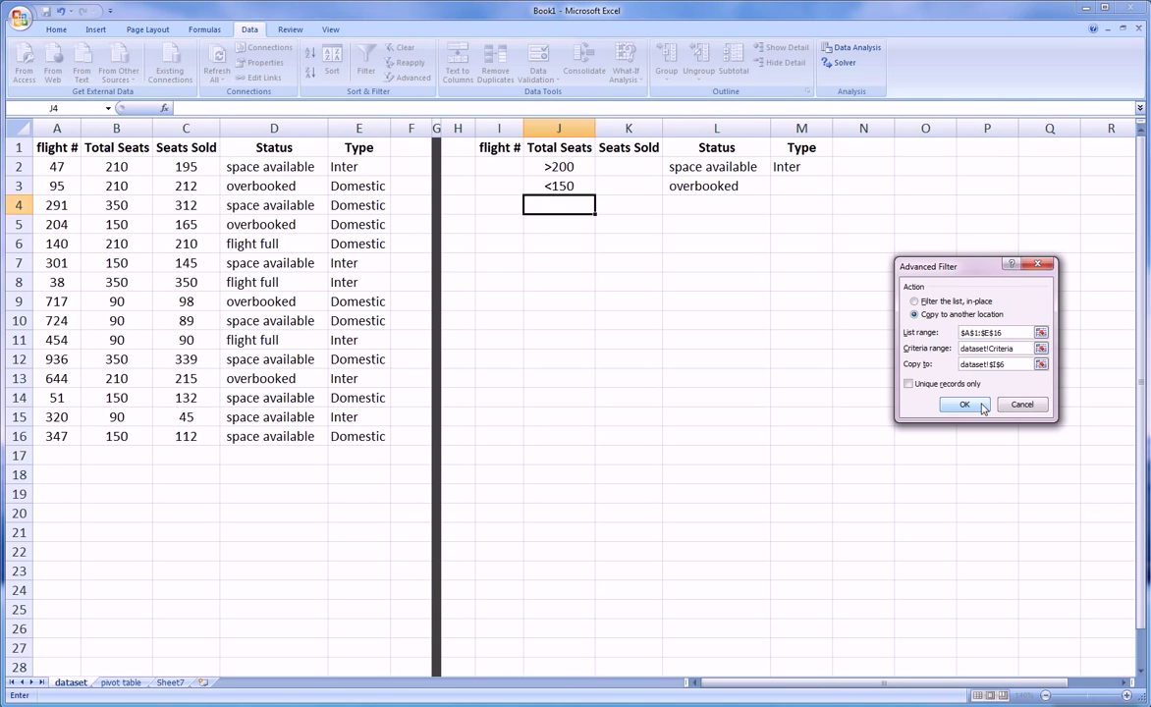
# Step: Run the filter, copying flights 47 and 717 to I6:M8, and check flight 47
pyautogui.click(962, 405)
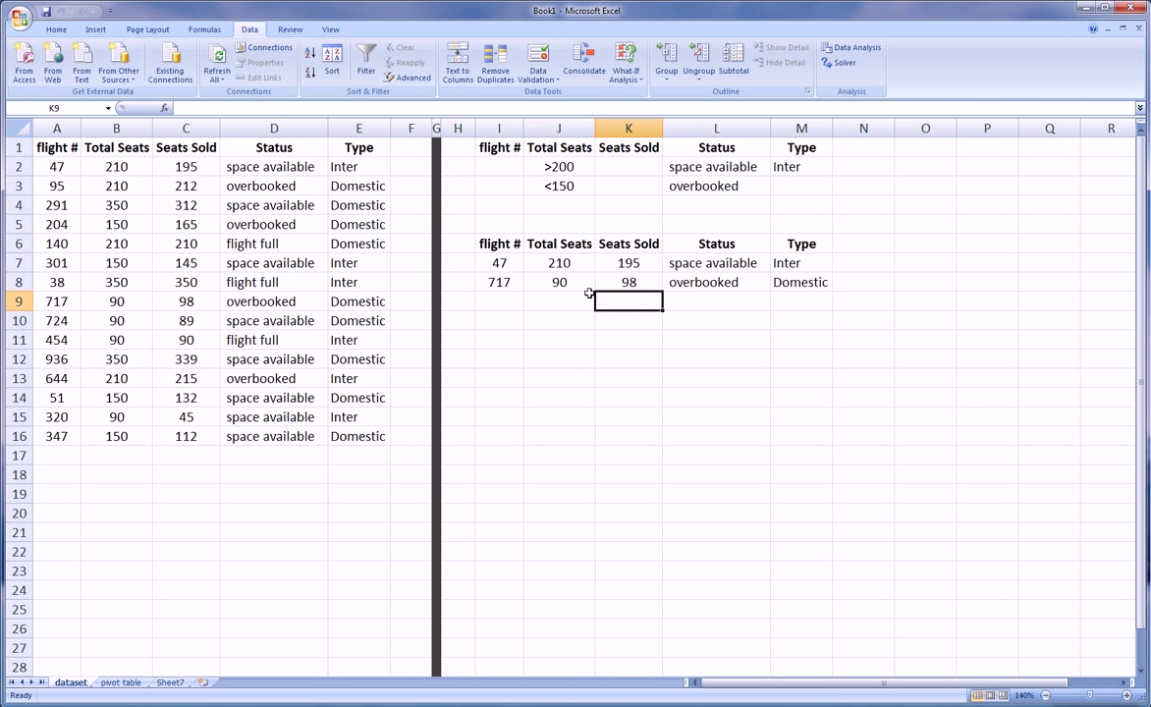
pyautogui.moveTo(815, 179)
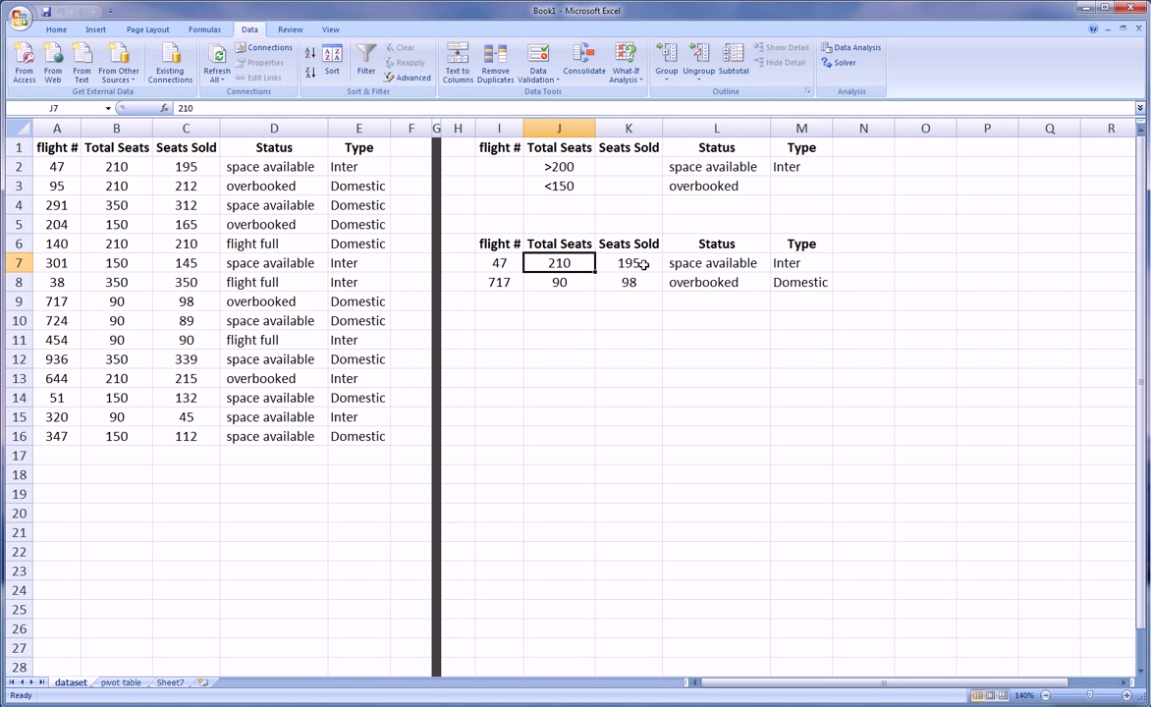
pyautogui.click(715, 263)
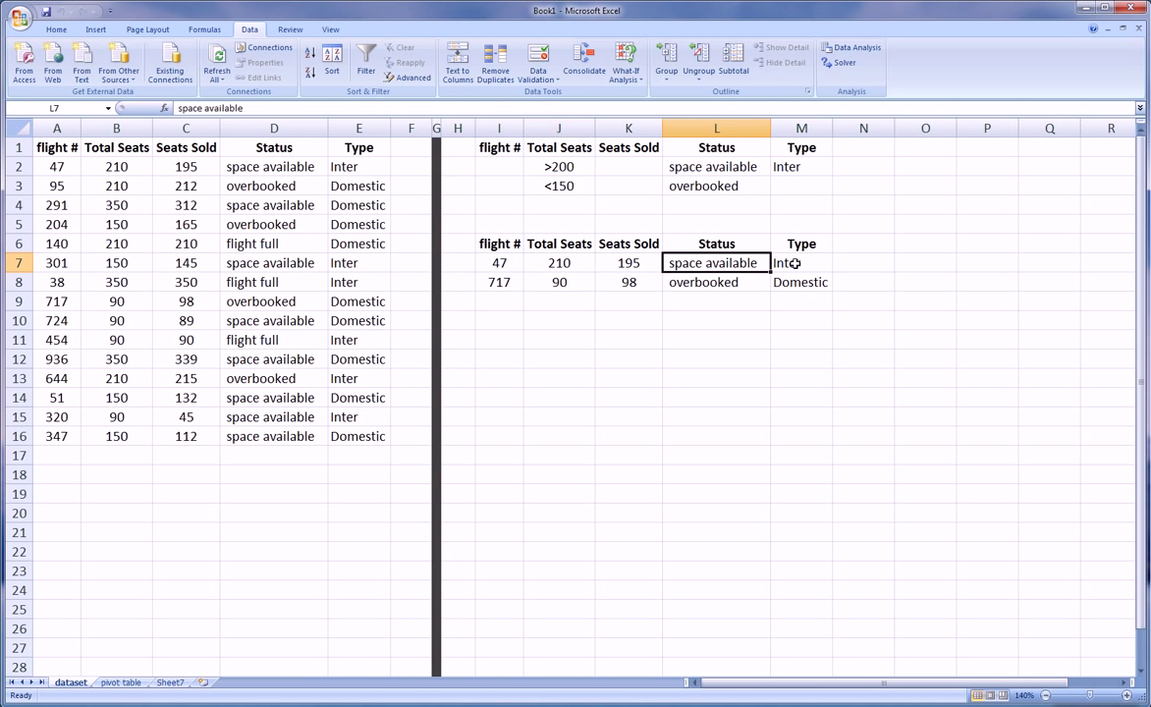
pyautogui.click(801, 263)
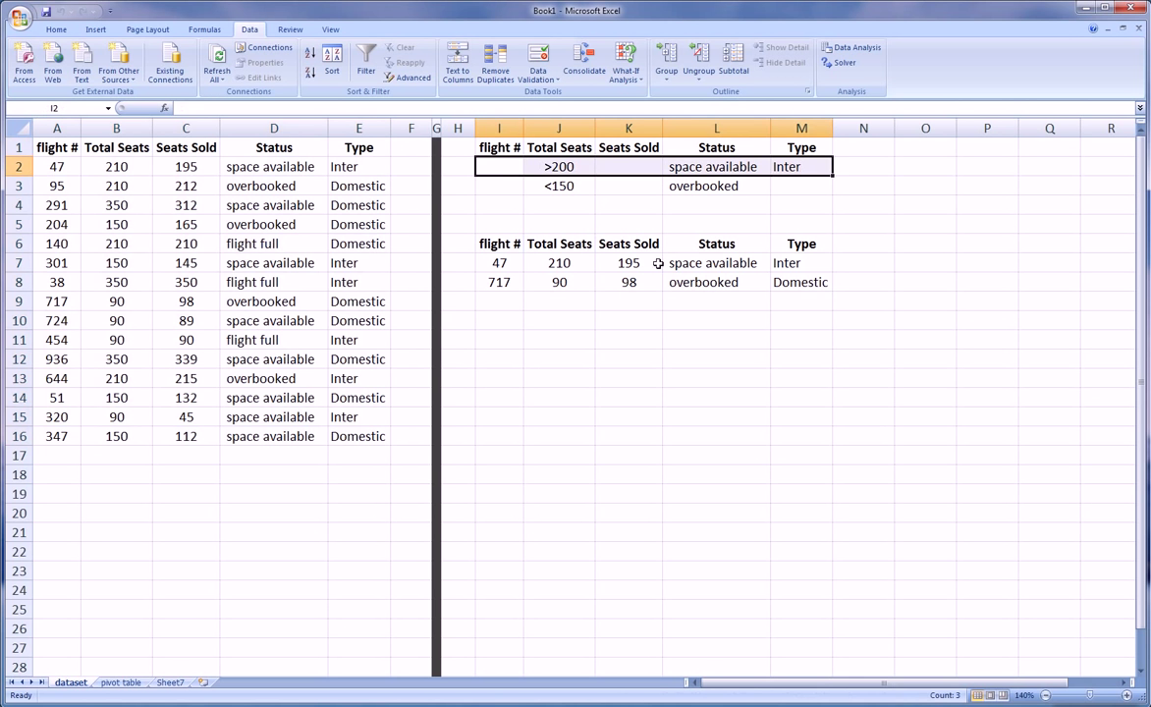
pyautogui.moveTo(542, 286)
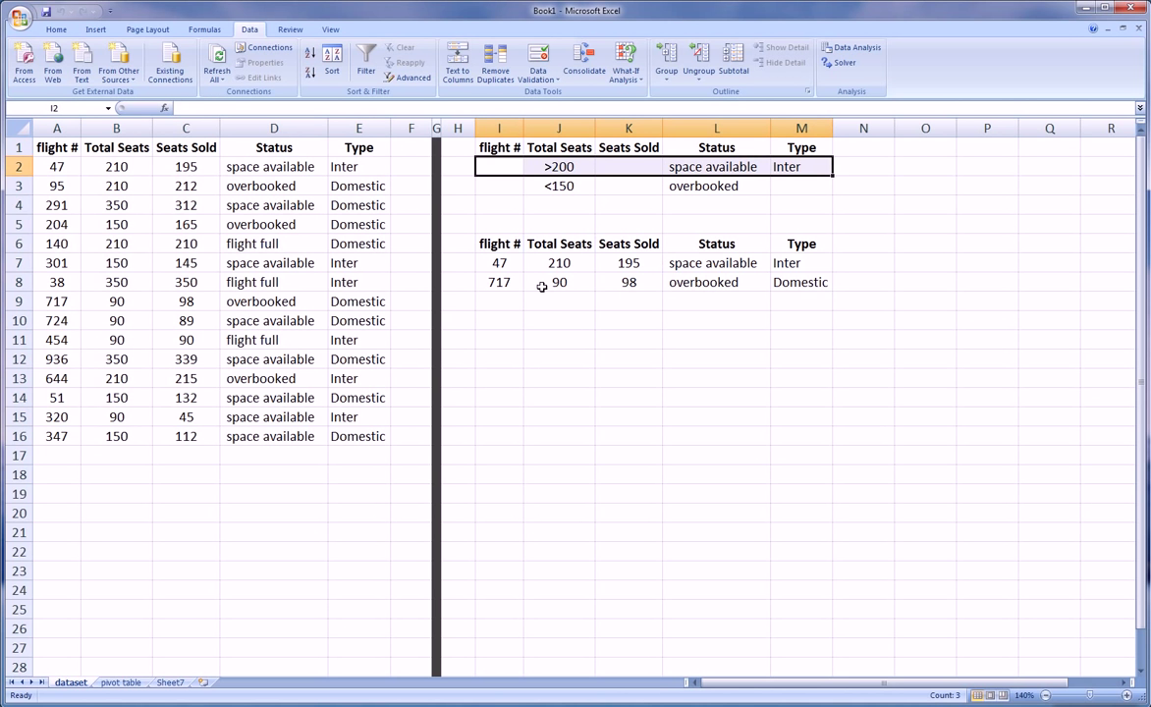
# Step: Review the seats, flight number and type of the extracted flight 717
pyautogui.click(558, 184)
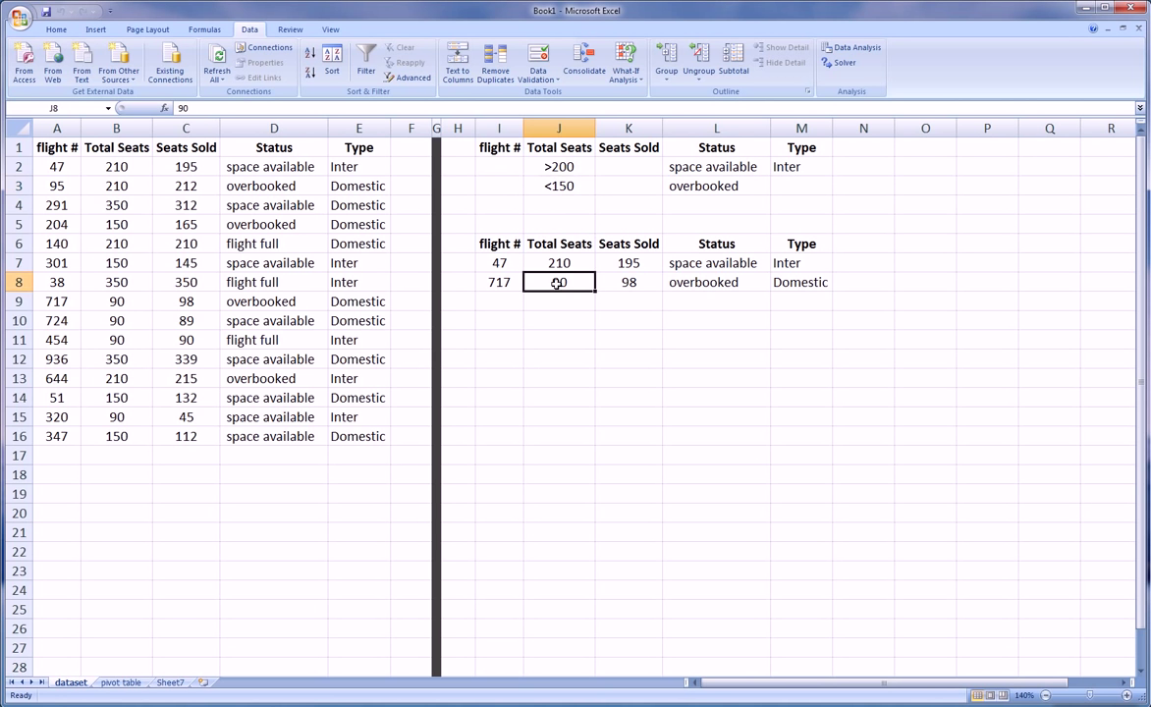
pyautogui.click(498, 283)
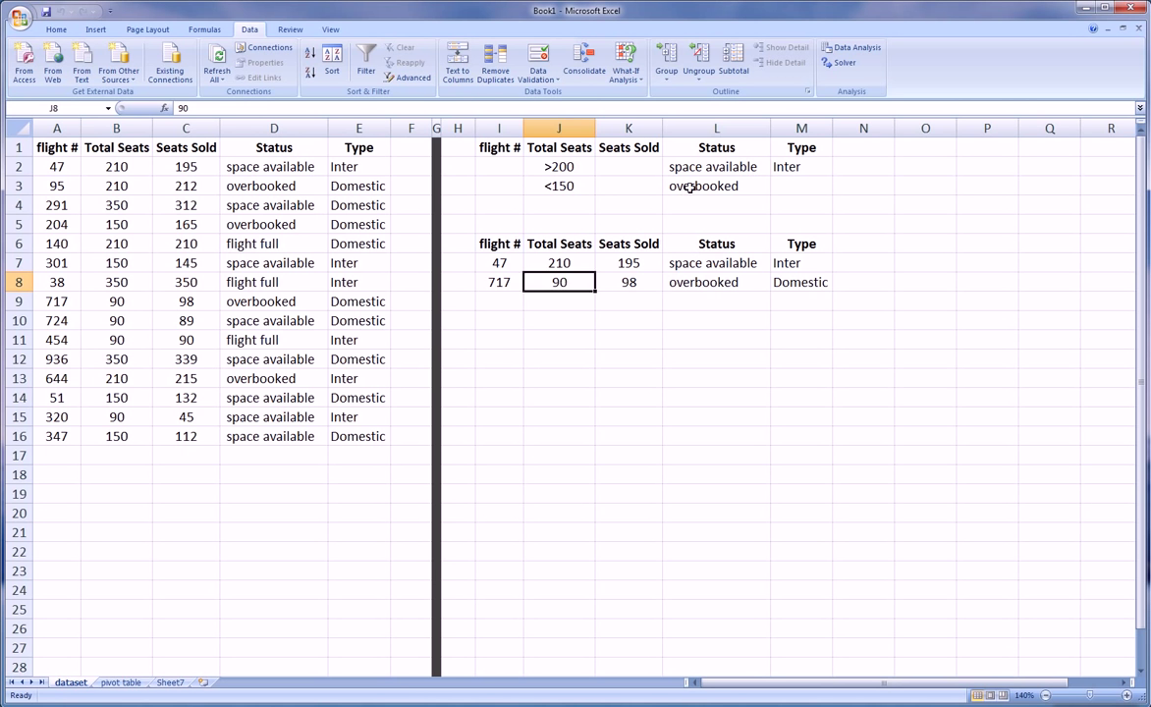
pyautogui.click(715, 282)
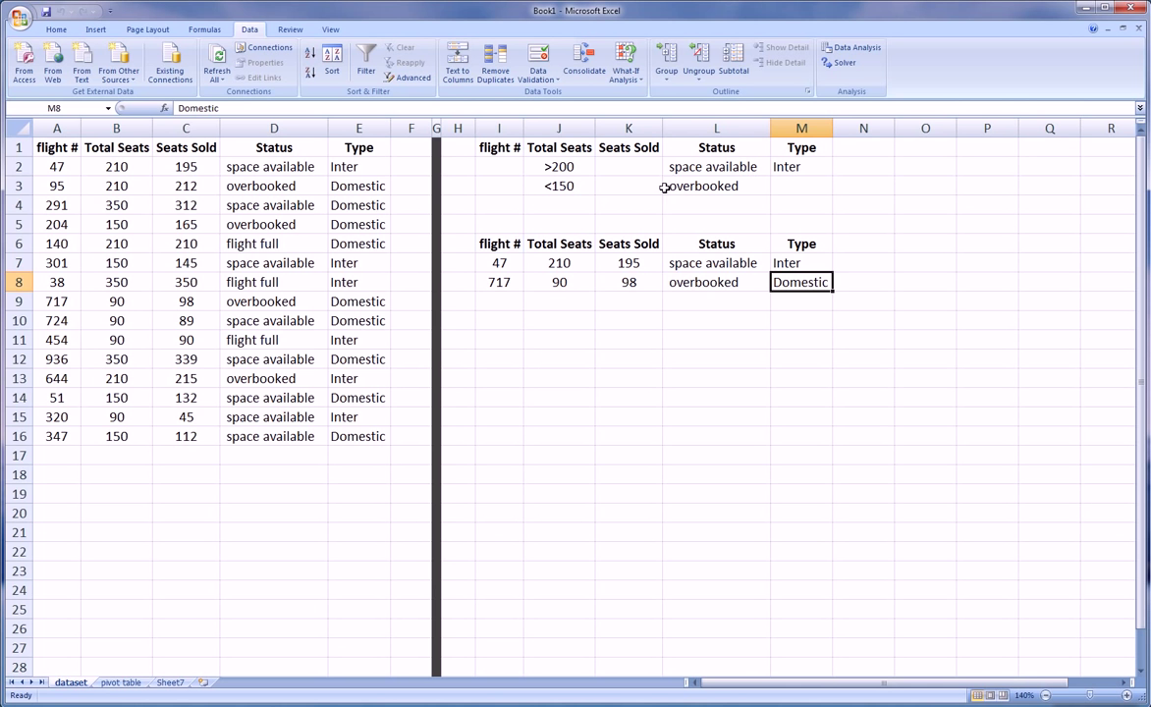
pyautogui.moveTo(768, 245)
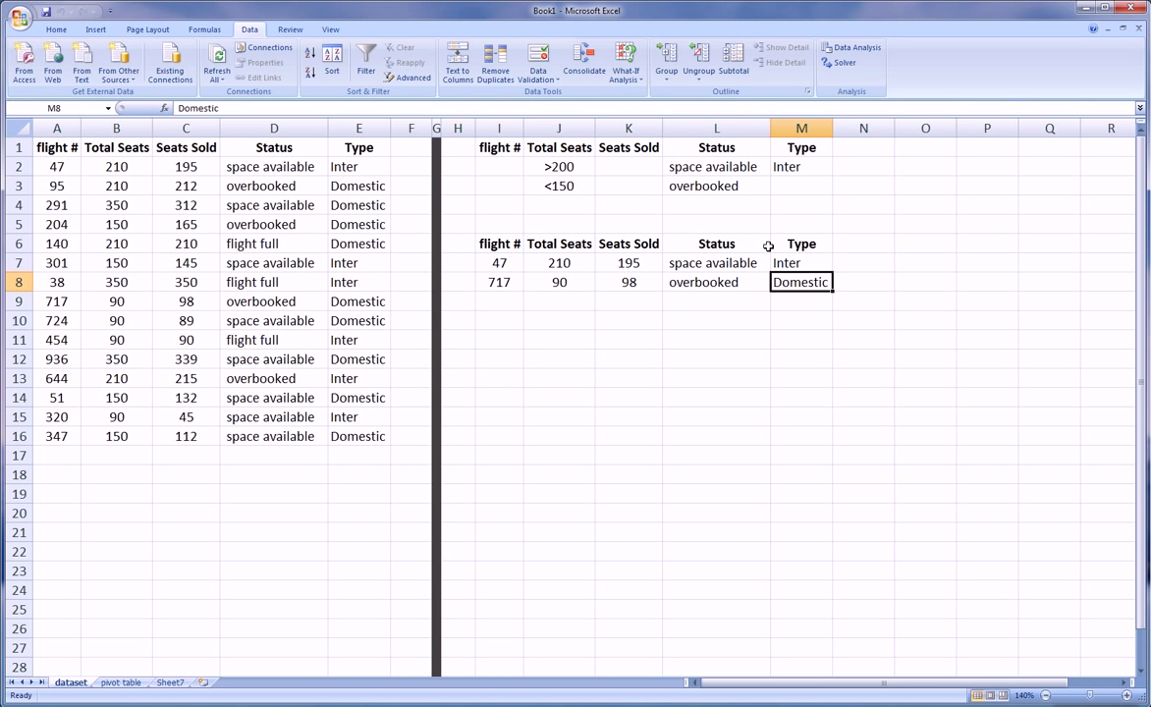